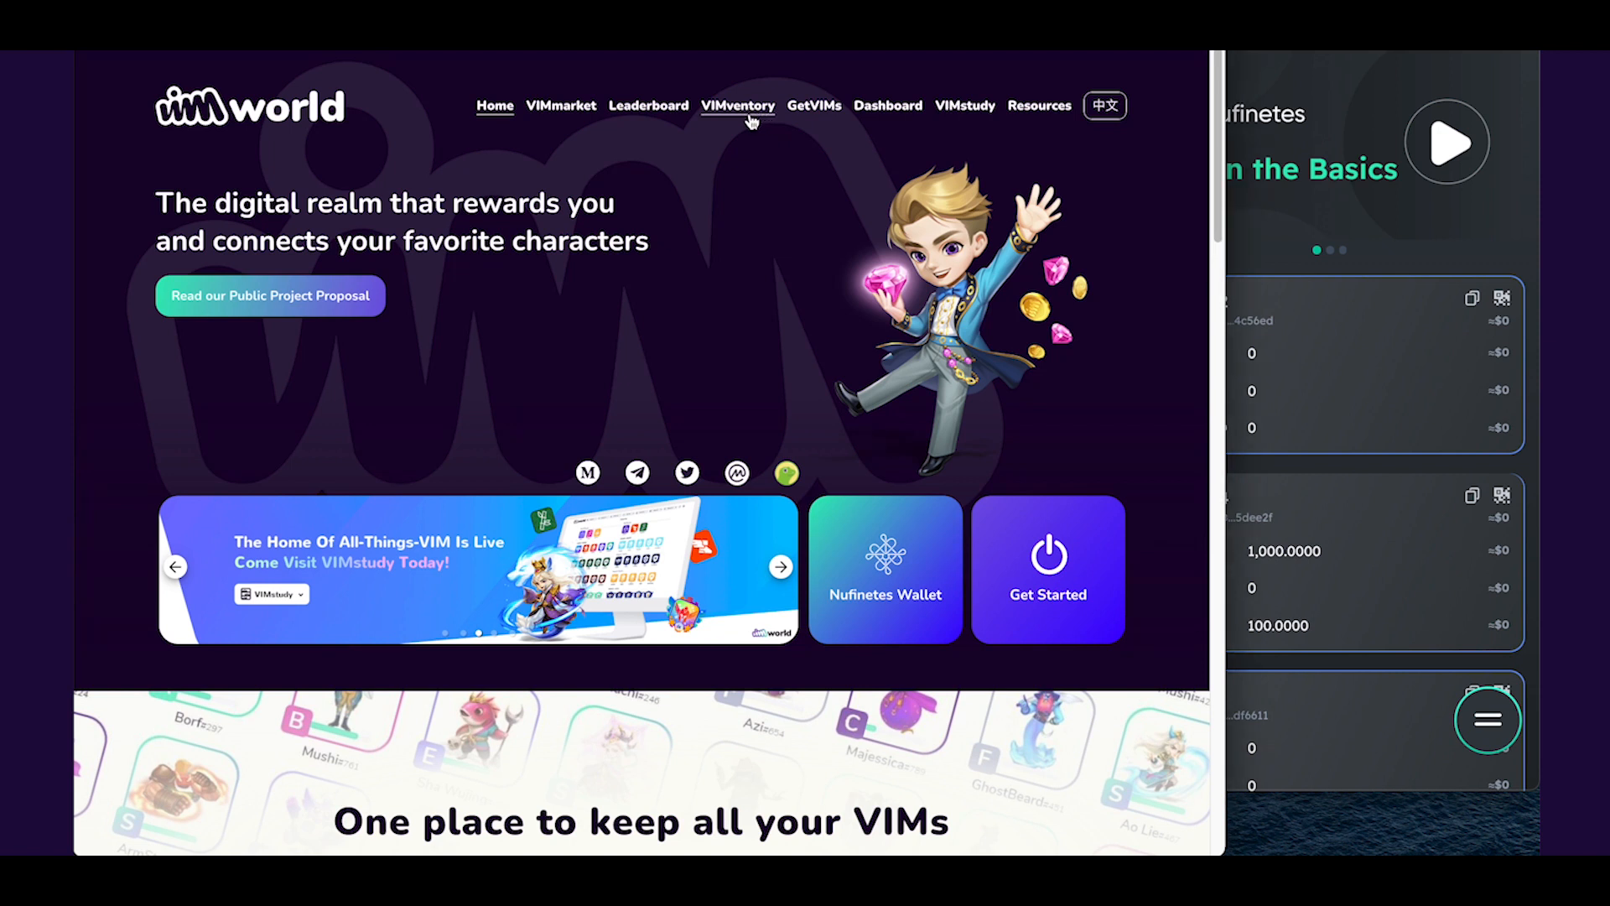
- Connect the Nufinetes testnet wallet from VIMventory and enter VIMworld on VeChain Testnet
click(736, 105)
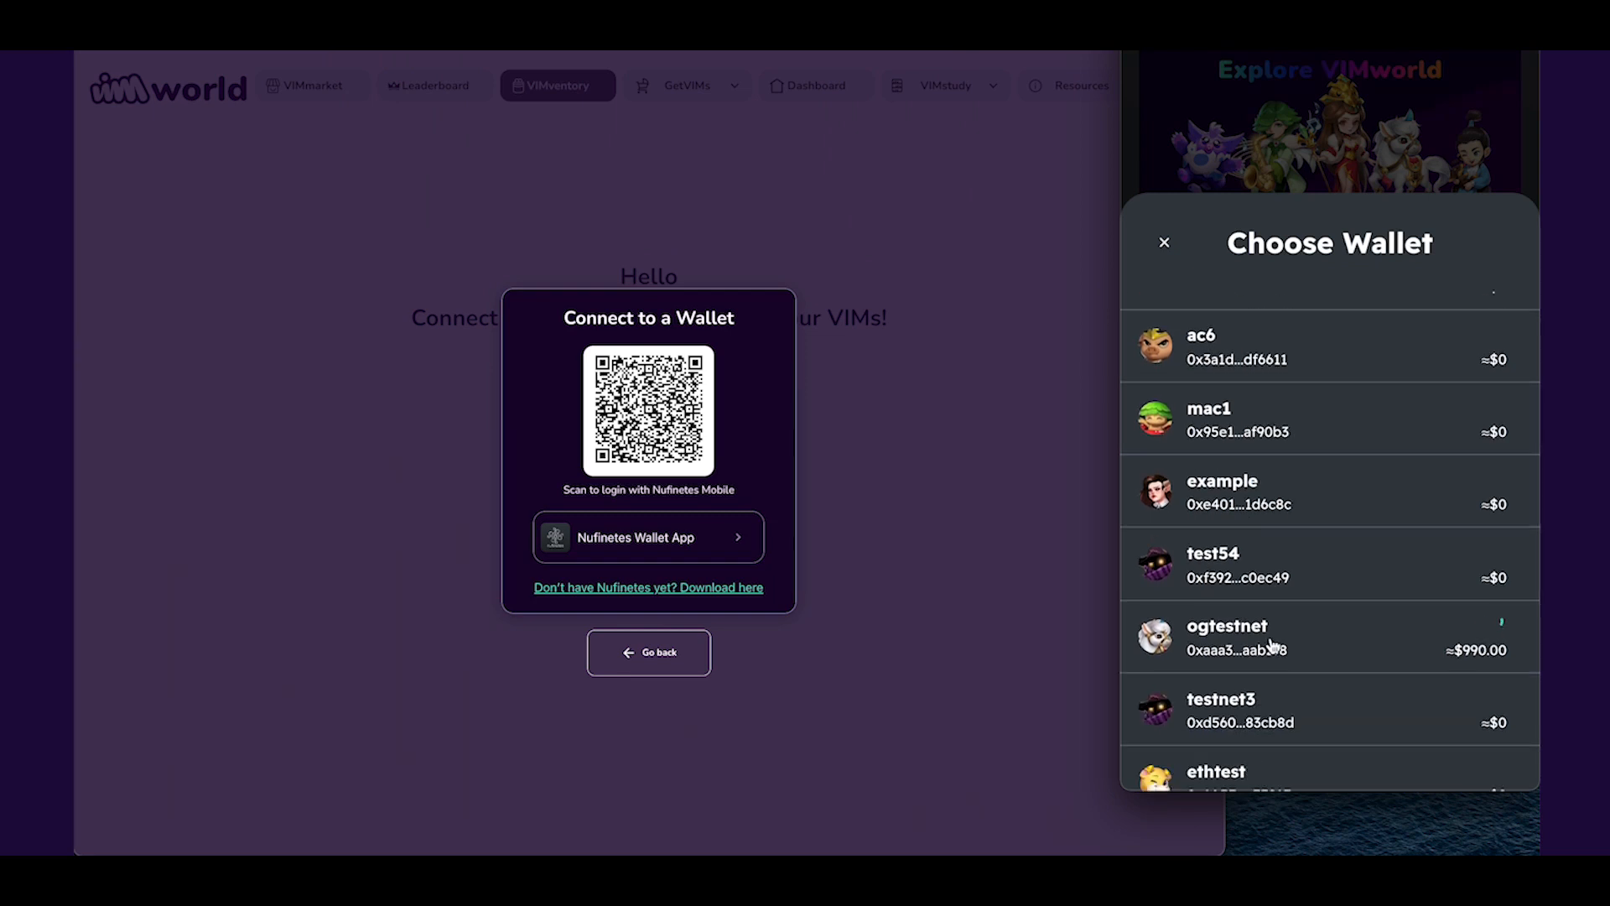
click(1232, 637)
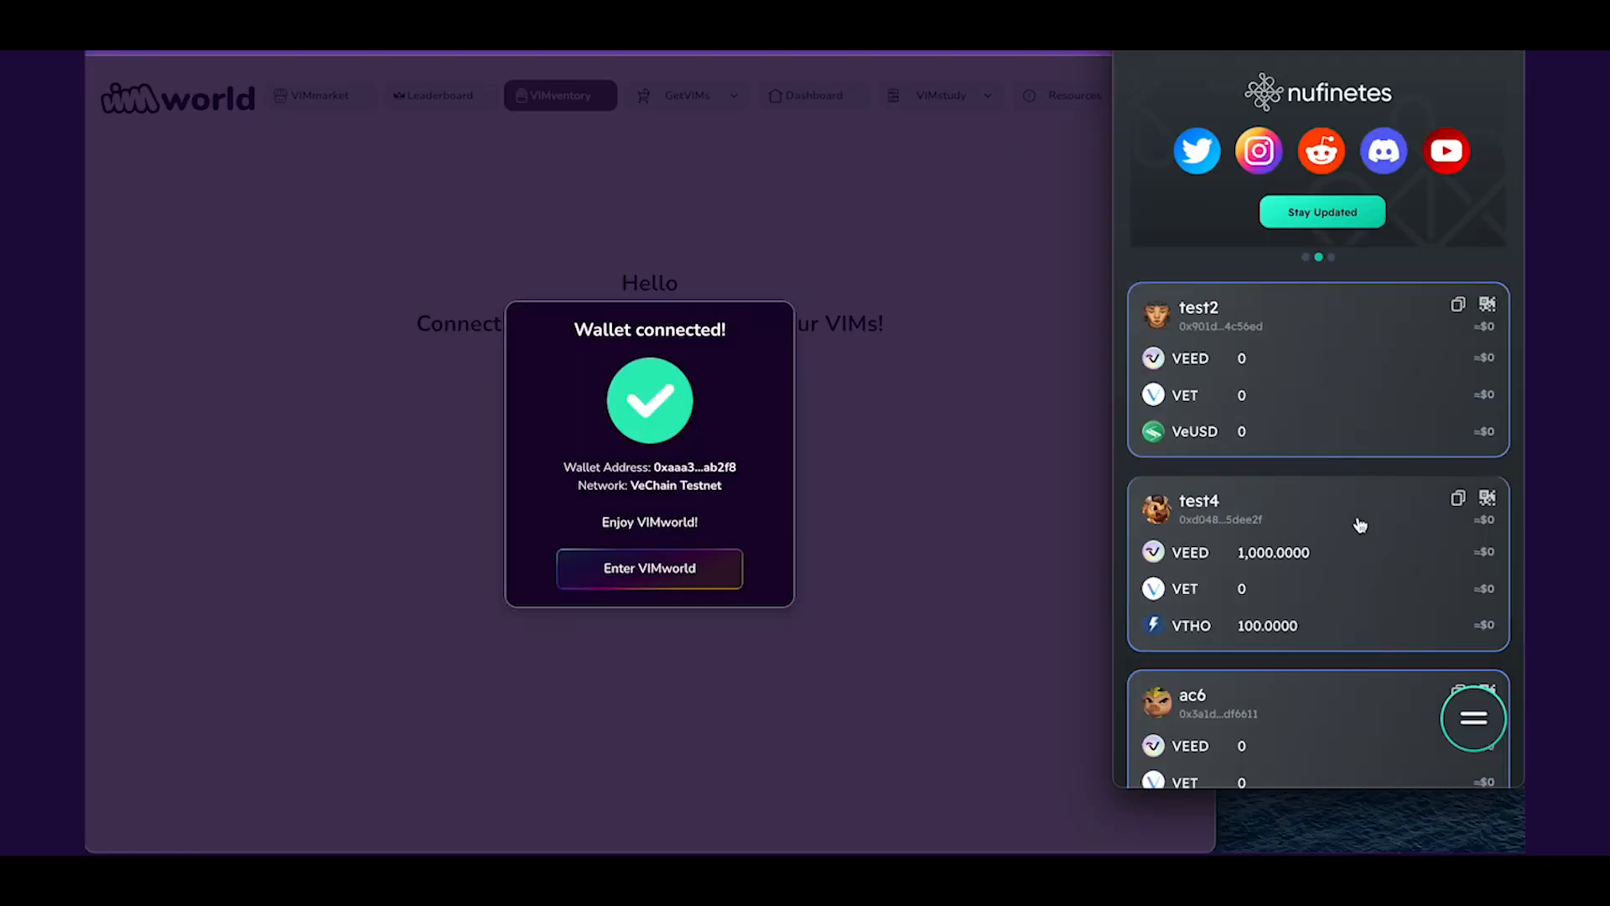
click(648, 568)
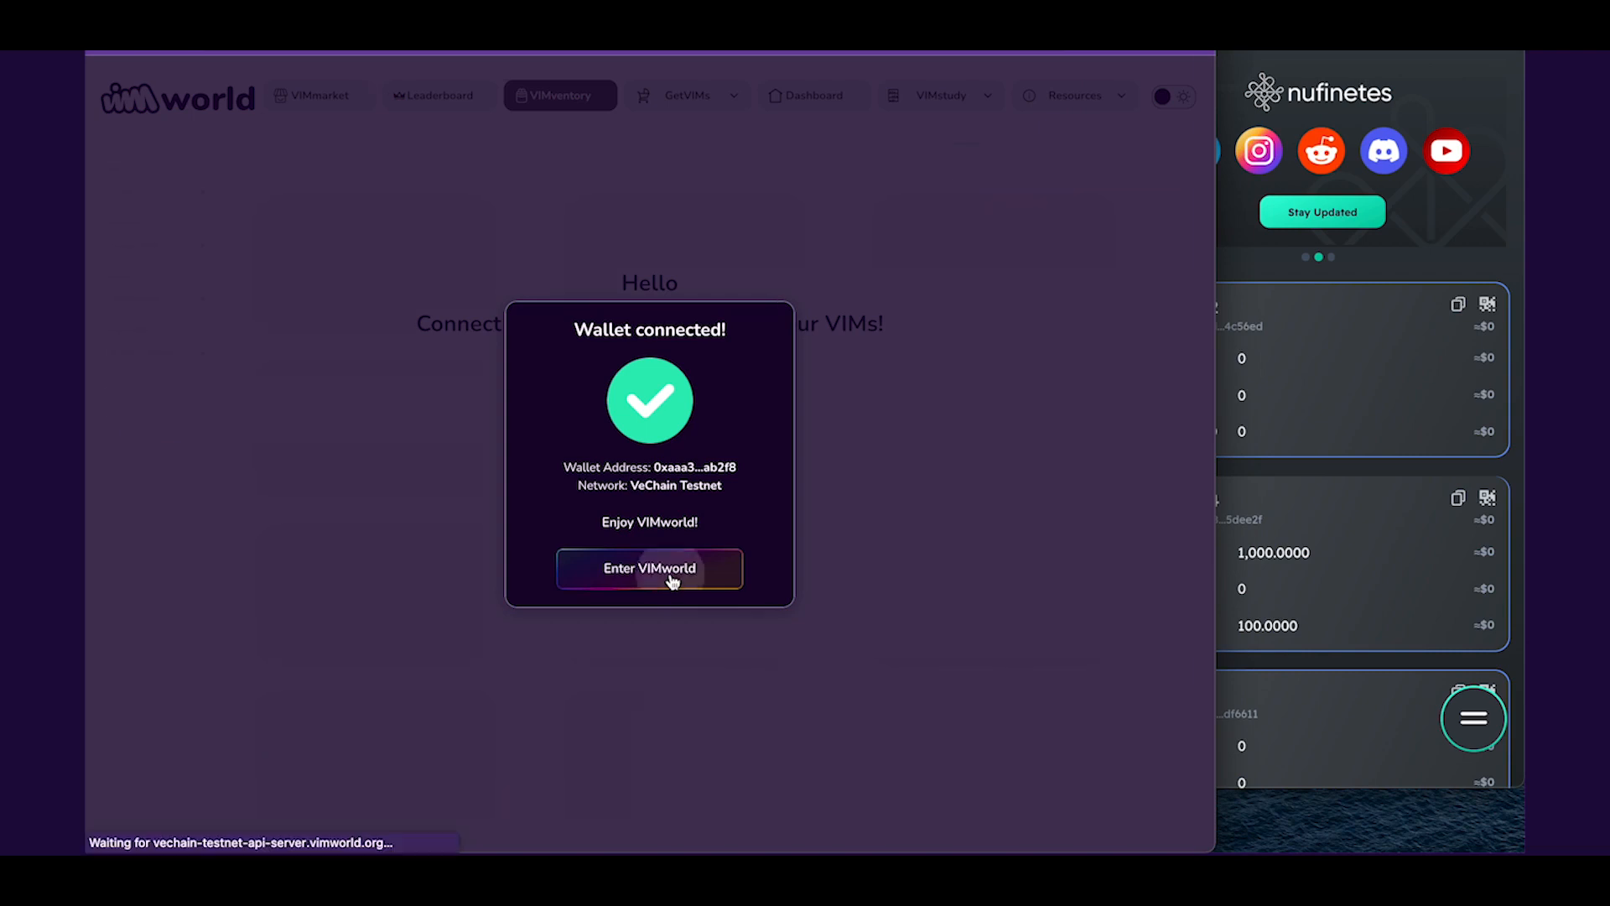
click(649, 567)
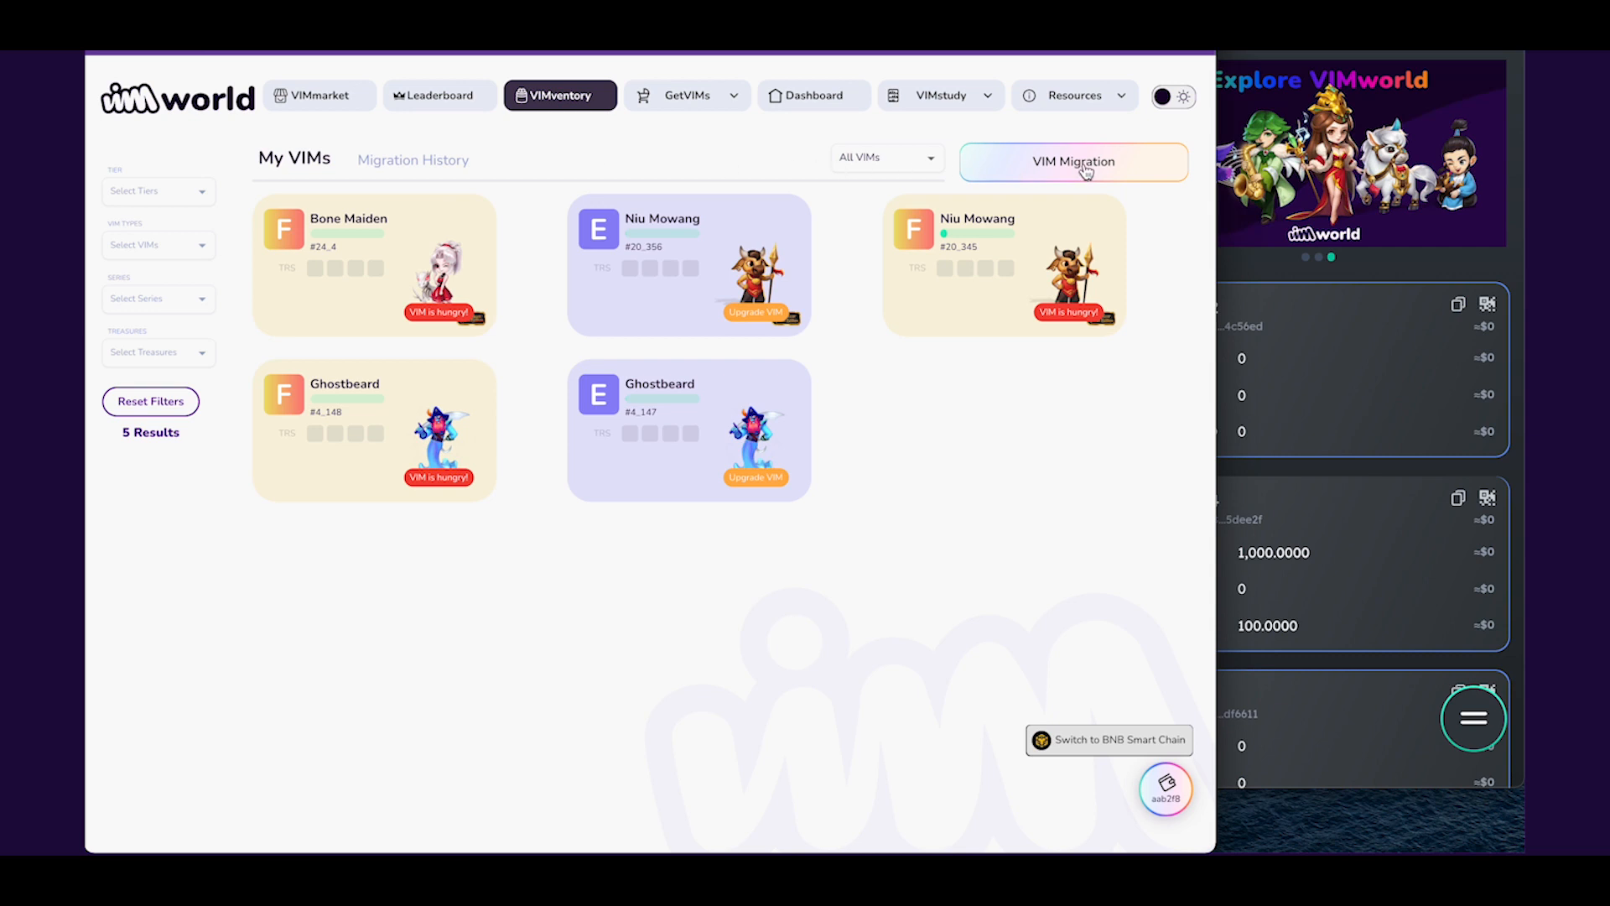
- Select Niu Mowang #20_345 and Ghostbeard #4_148 for VIM Migration to BNB Smart Chain
click(1071, 161)
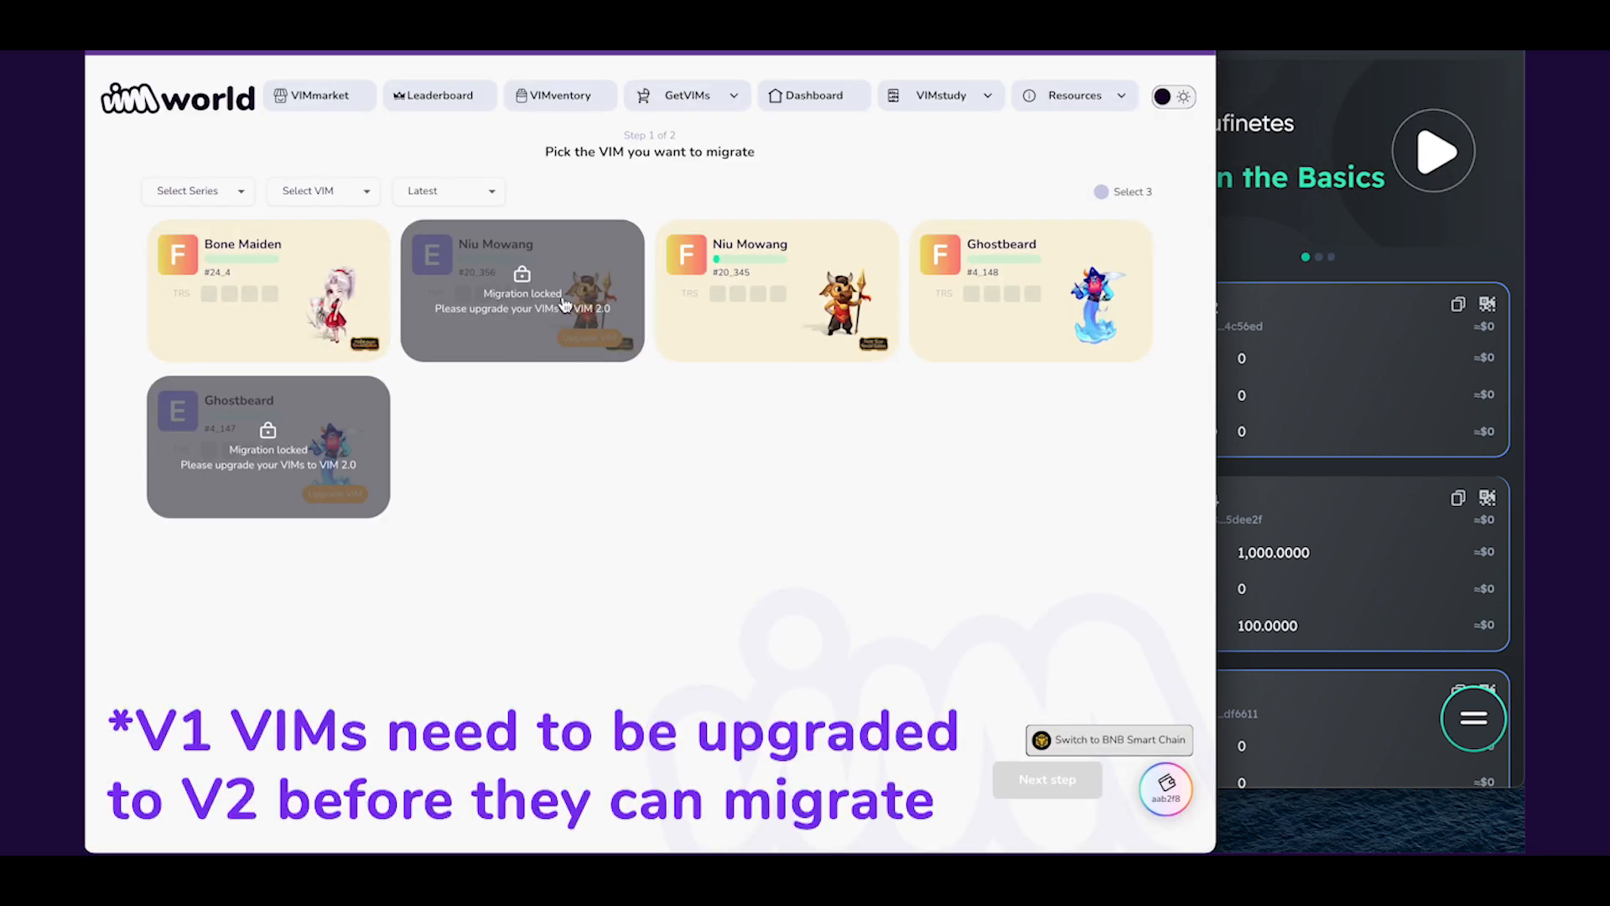
click(269, 291)
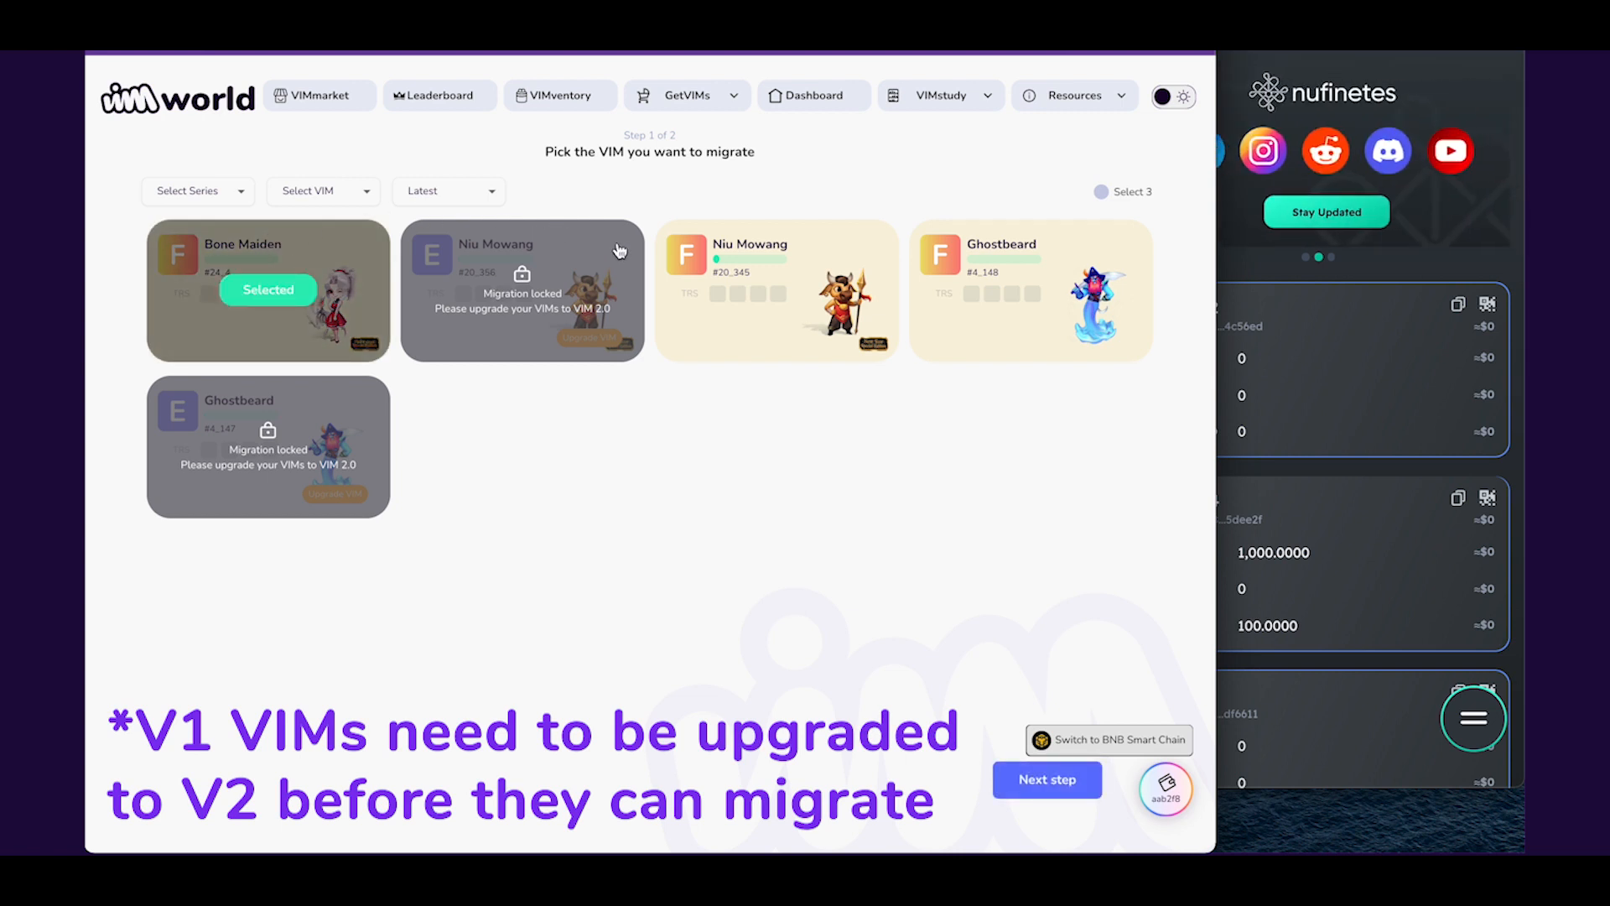
click(777, 289)
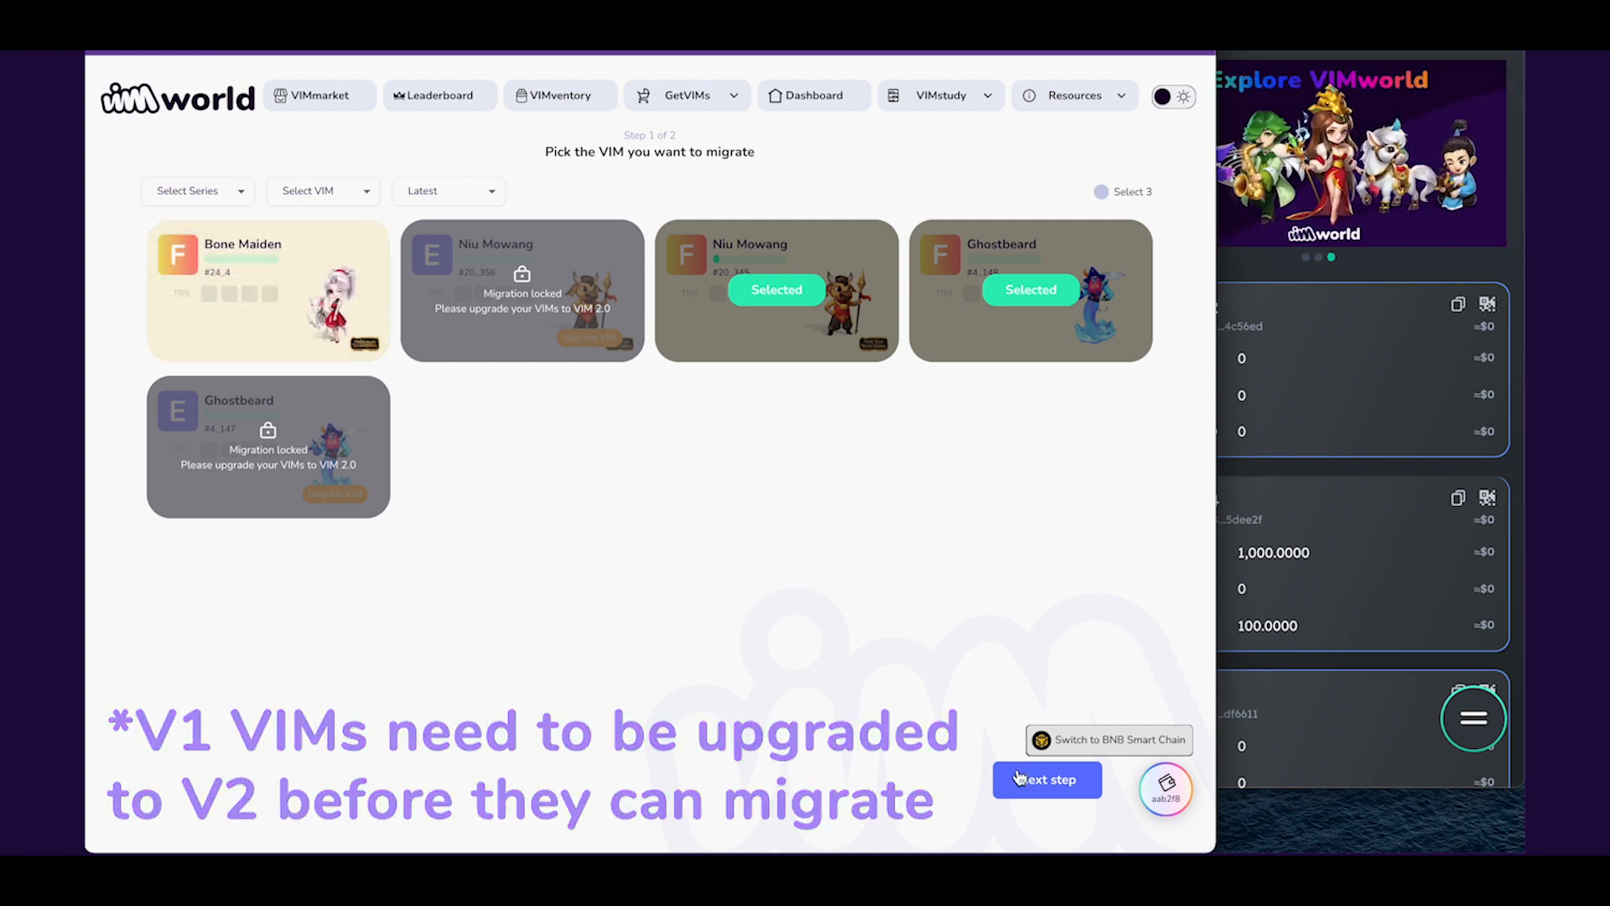
click(1045, 779)
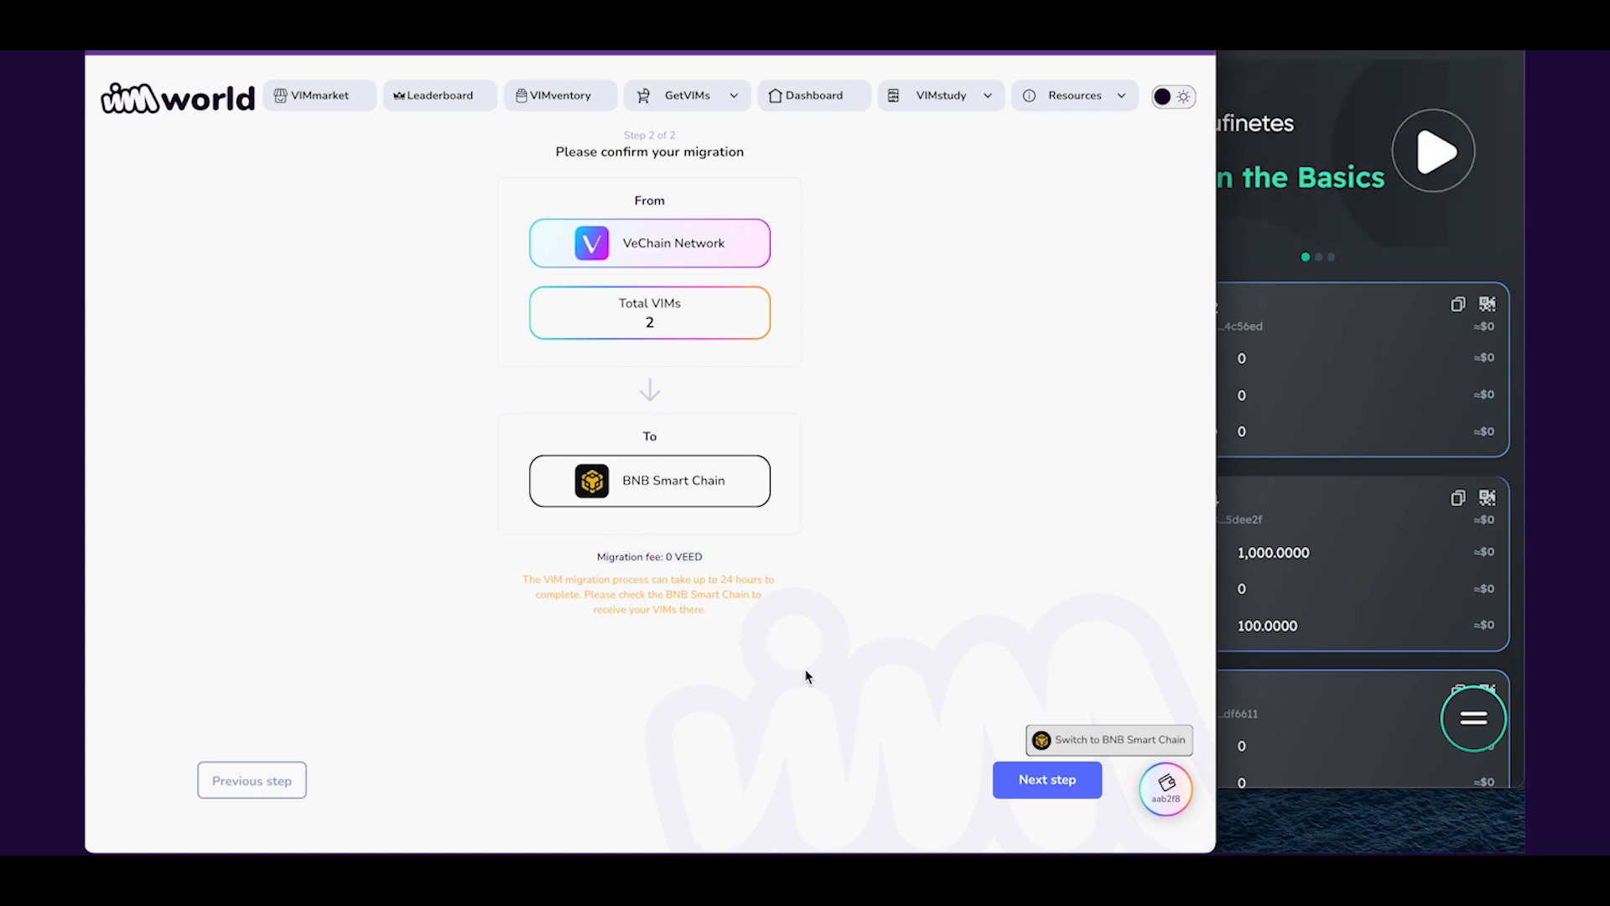
- Submit the two-VIM migration and sign the transaction in Nufinetes
click(1045, 778)
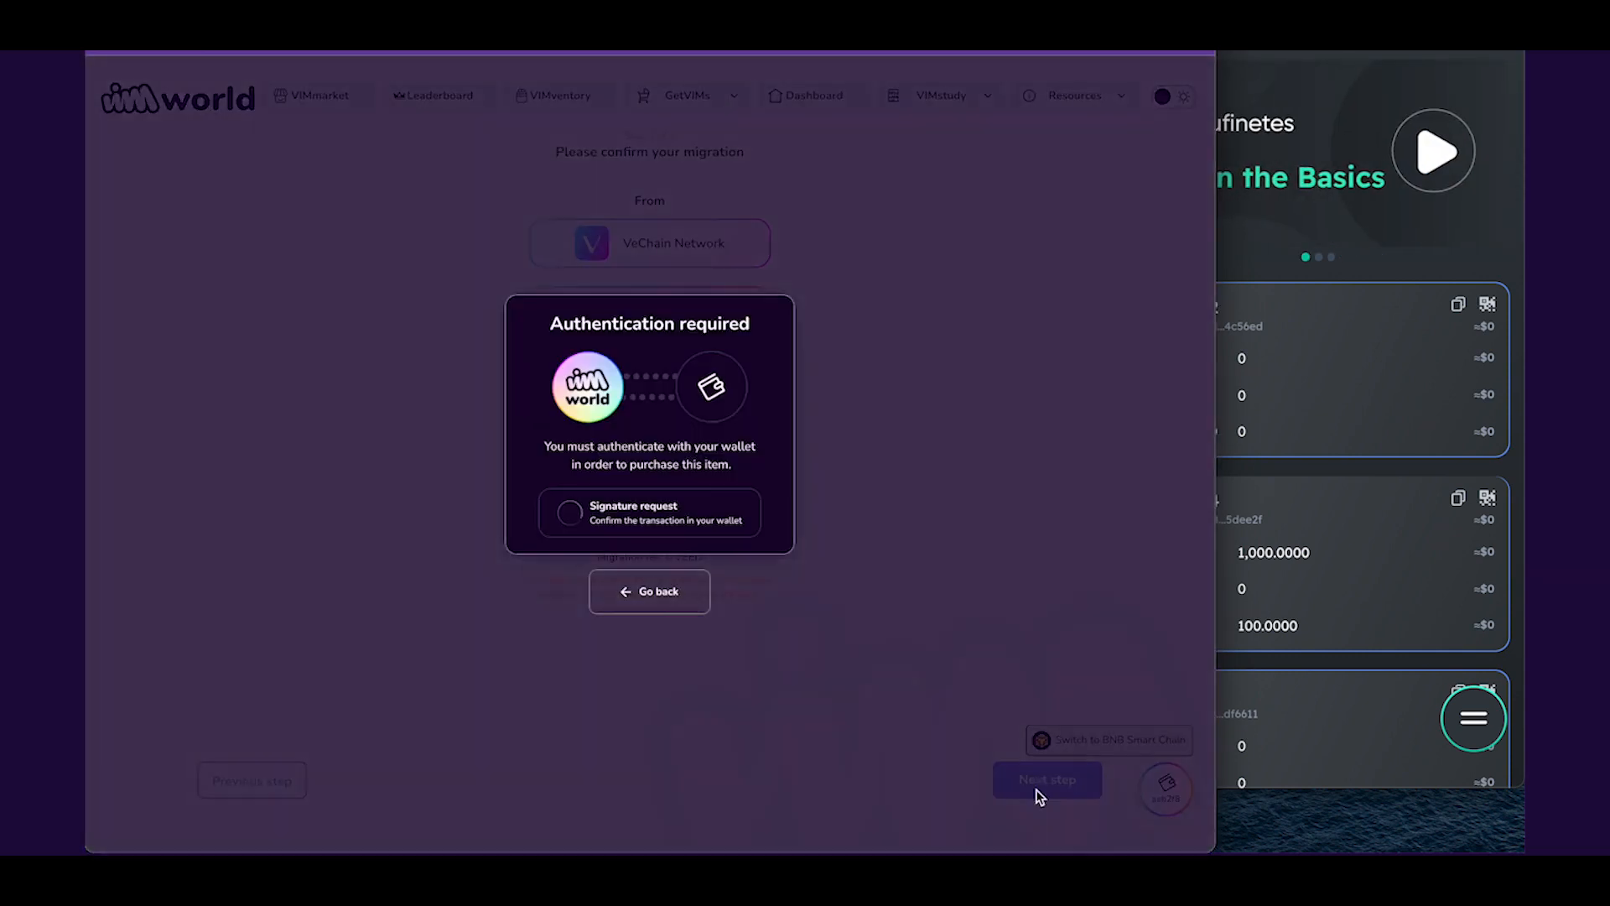
click(1046, 778)
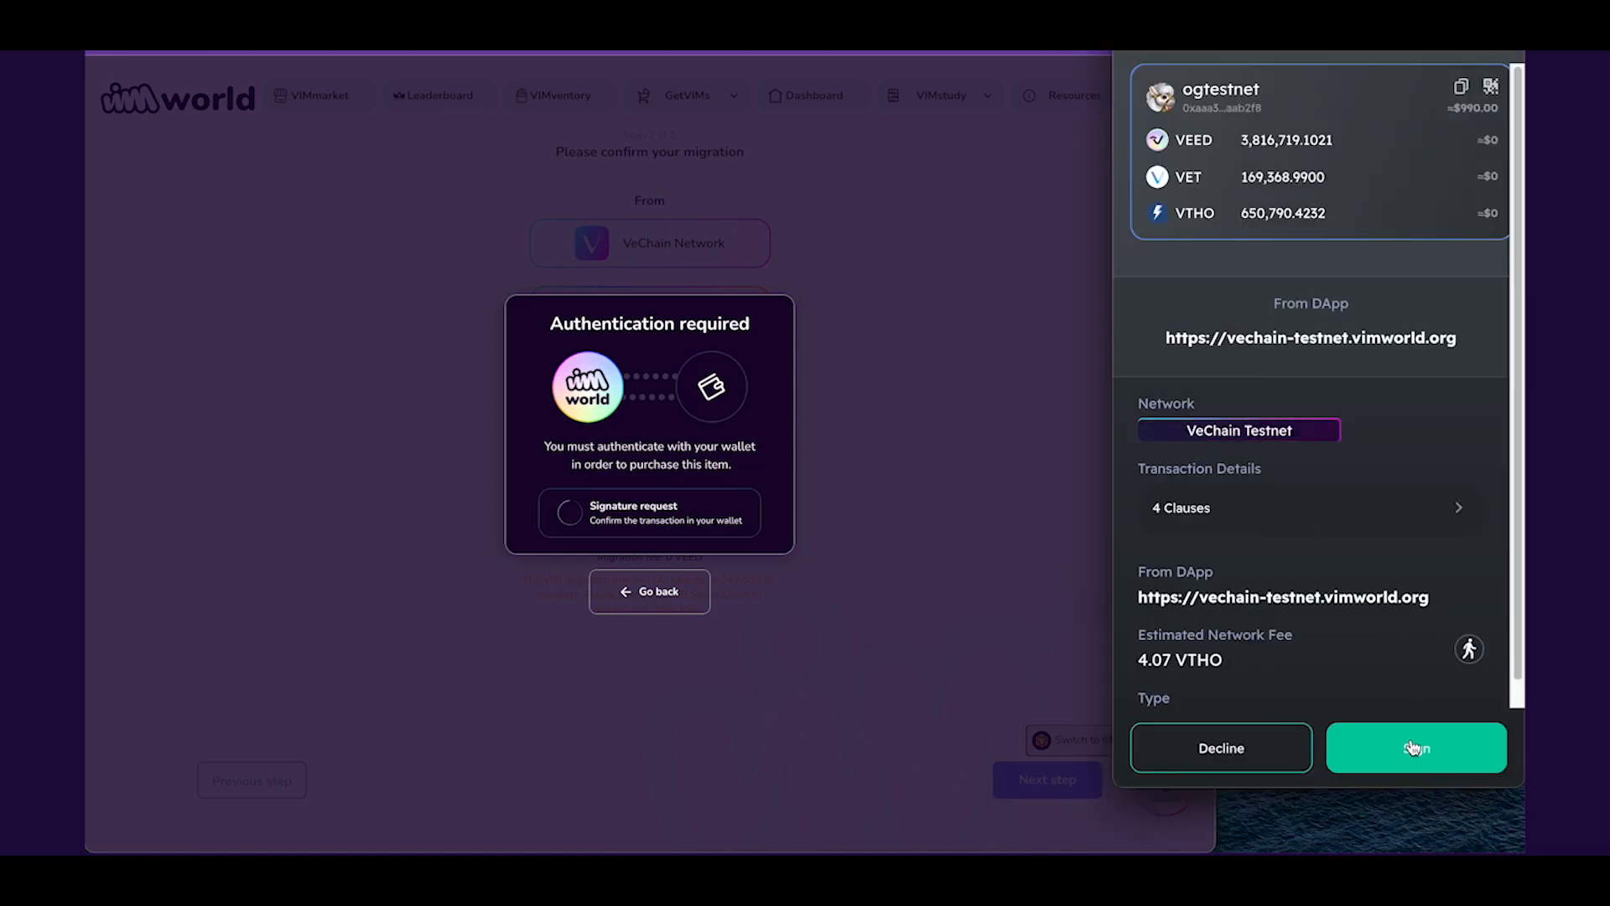
click(1414, 746)
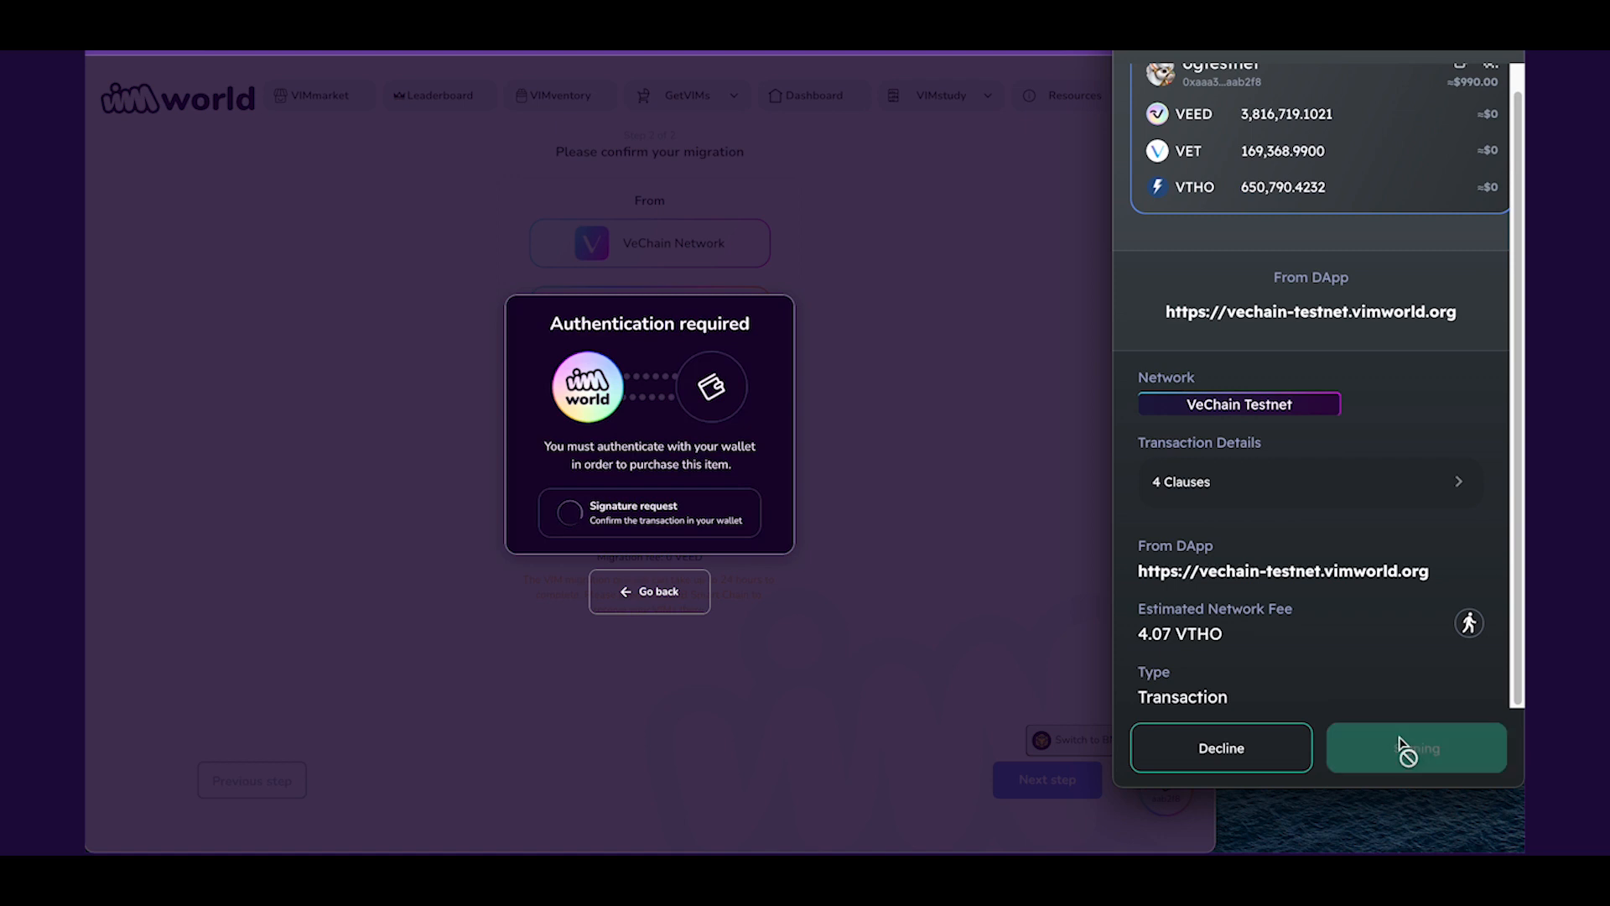
click(1414, 747)
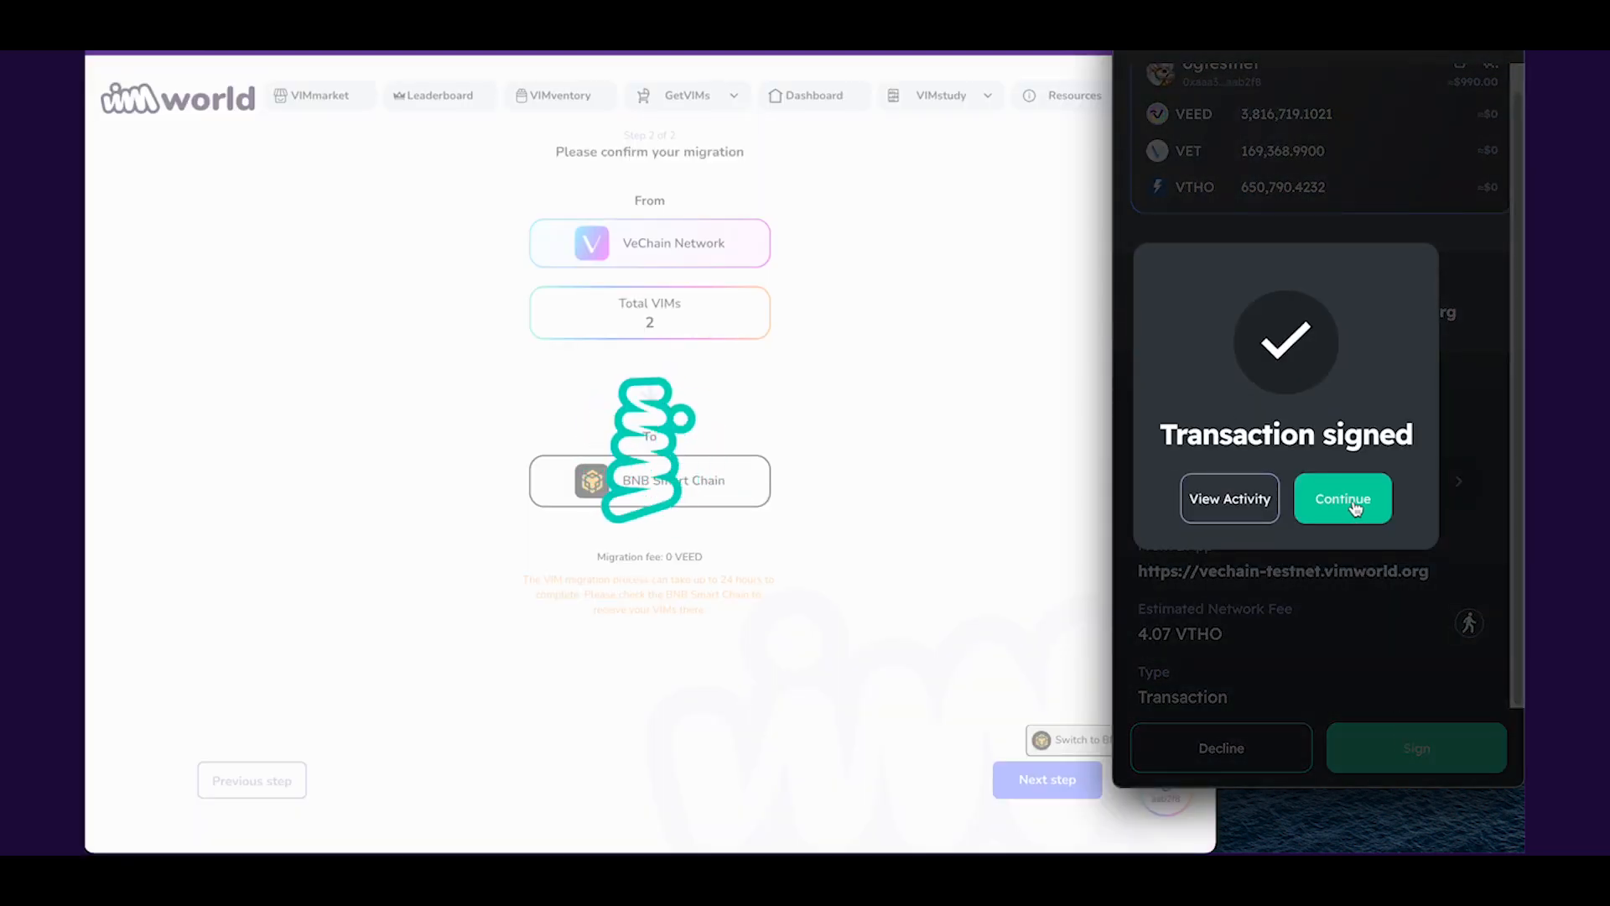
click(1341, 498)
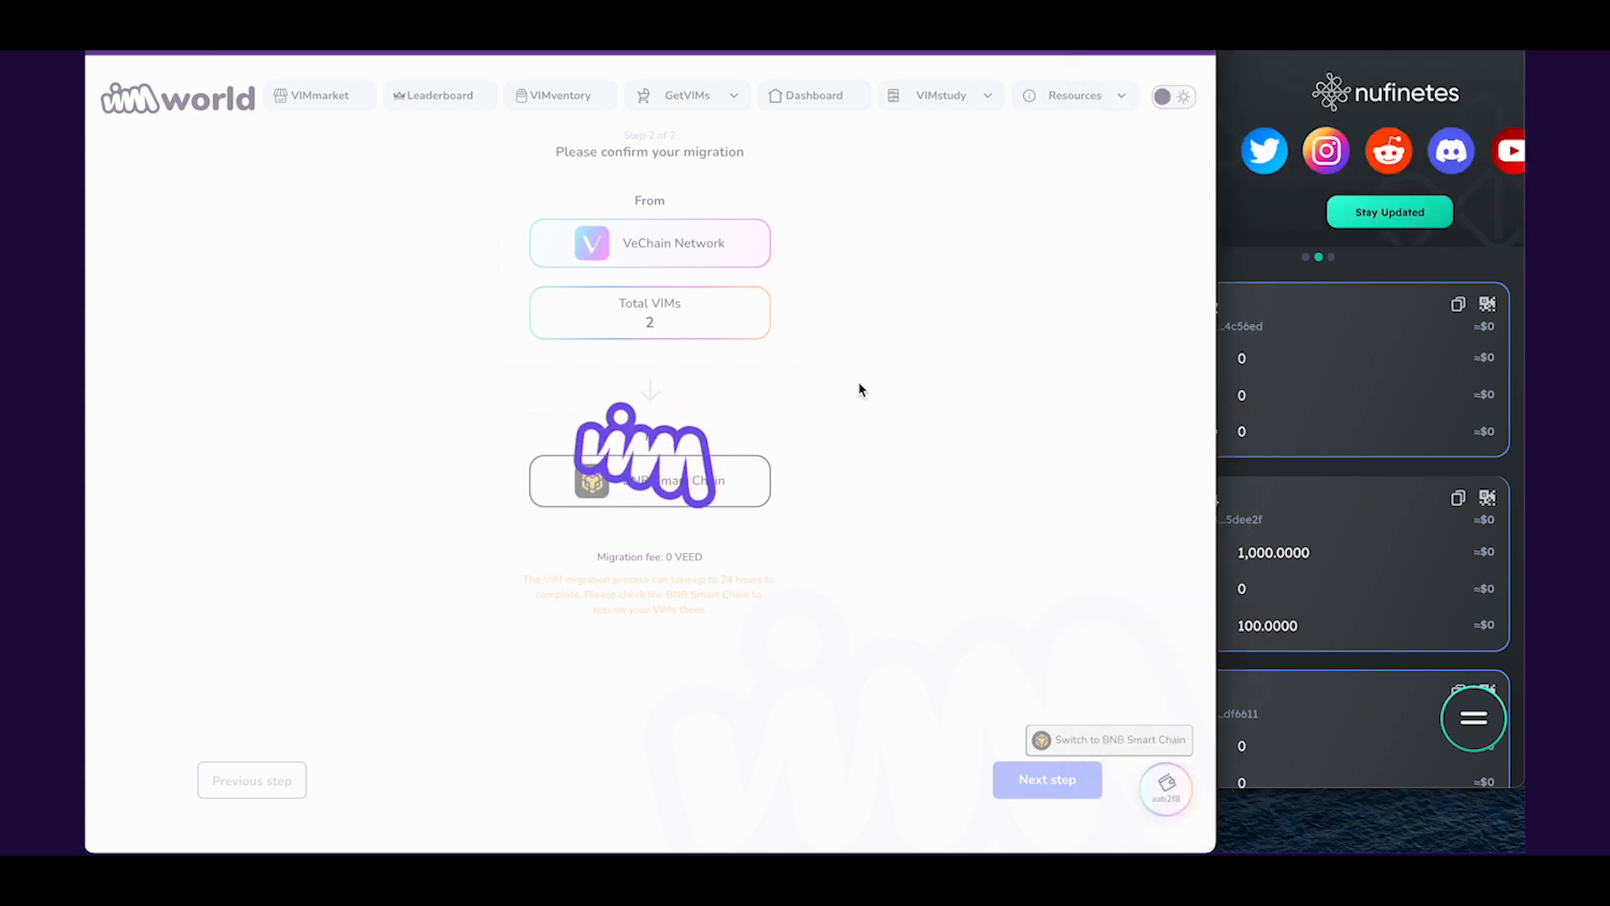
- Wait for the two-VIM migration success dialog and go to Migration History
click(1046, 779)
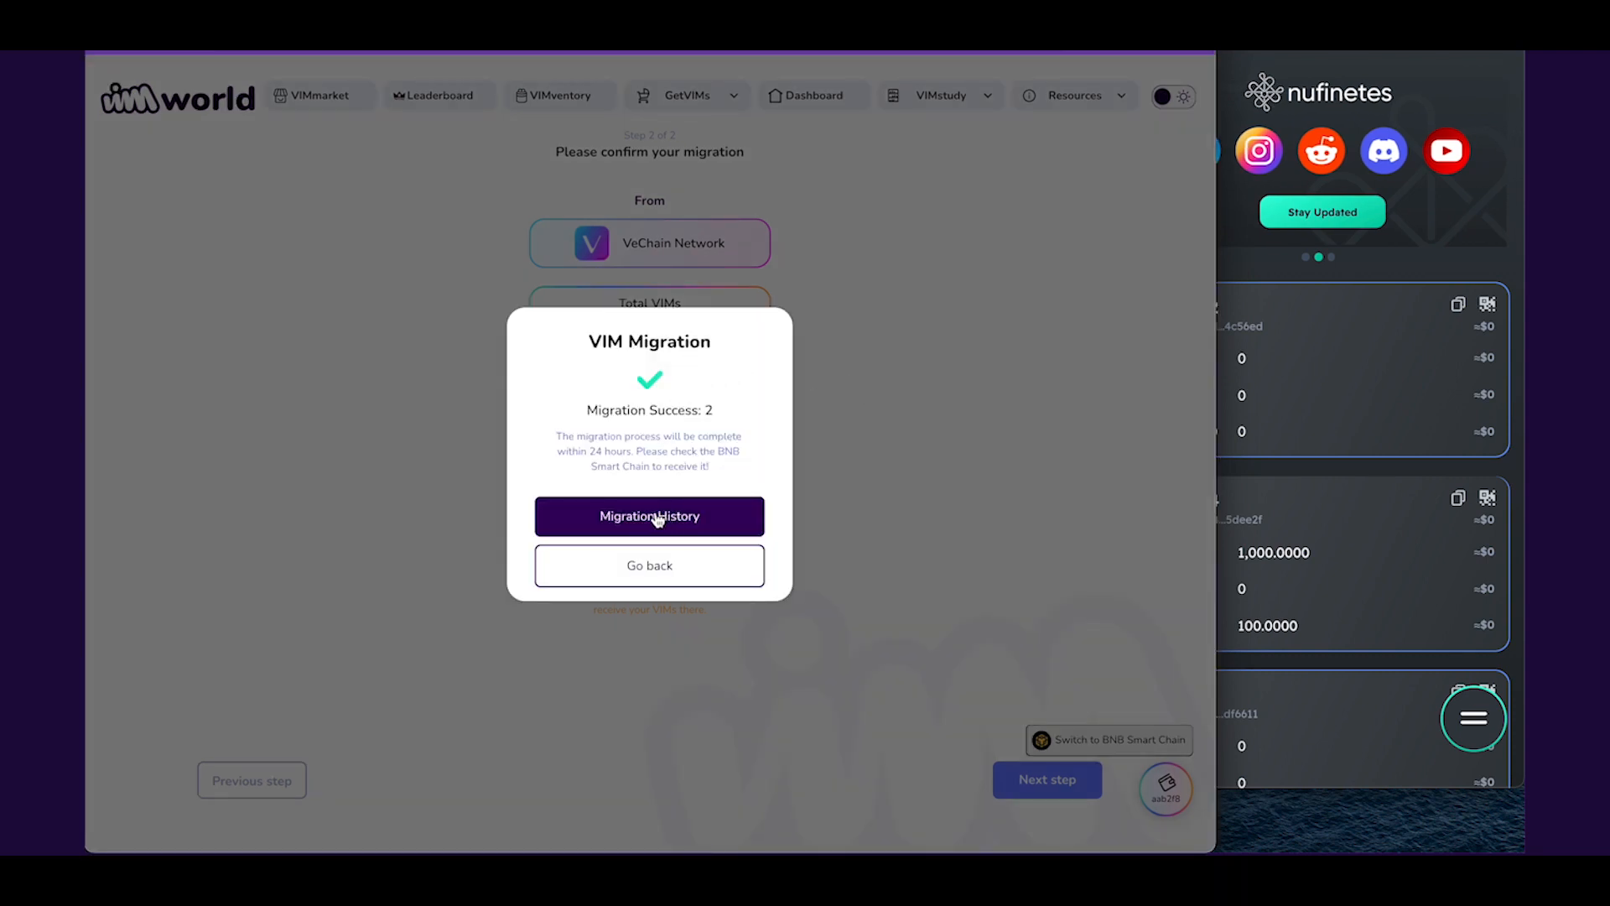
click(649, 516)
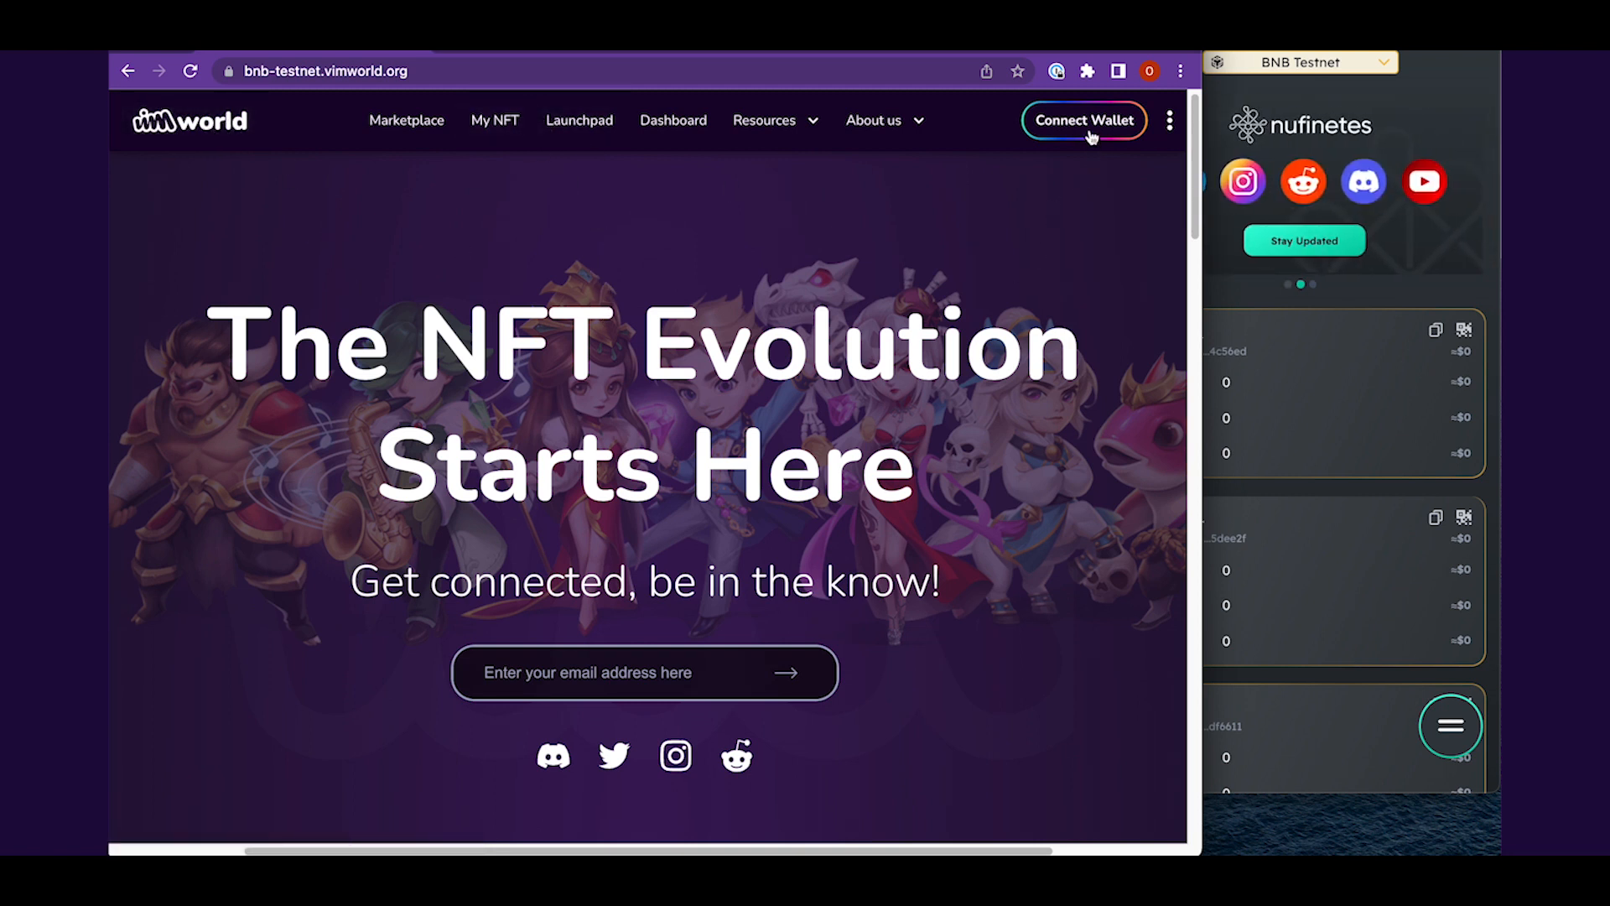
- Connect the Nufinetes Desktop testnet wallet to bnb-testnet.vimworld.org, sign, and enter VIMworld
click(1084, 120)
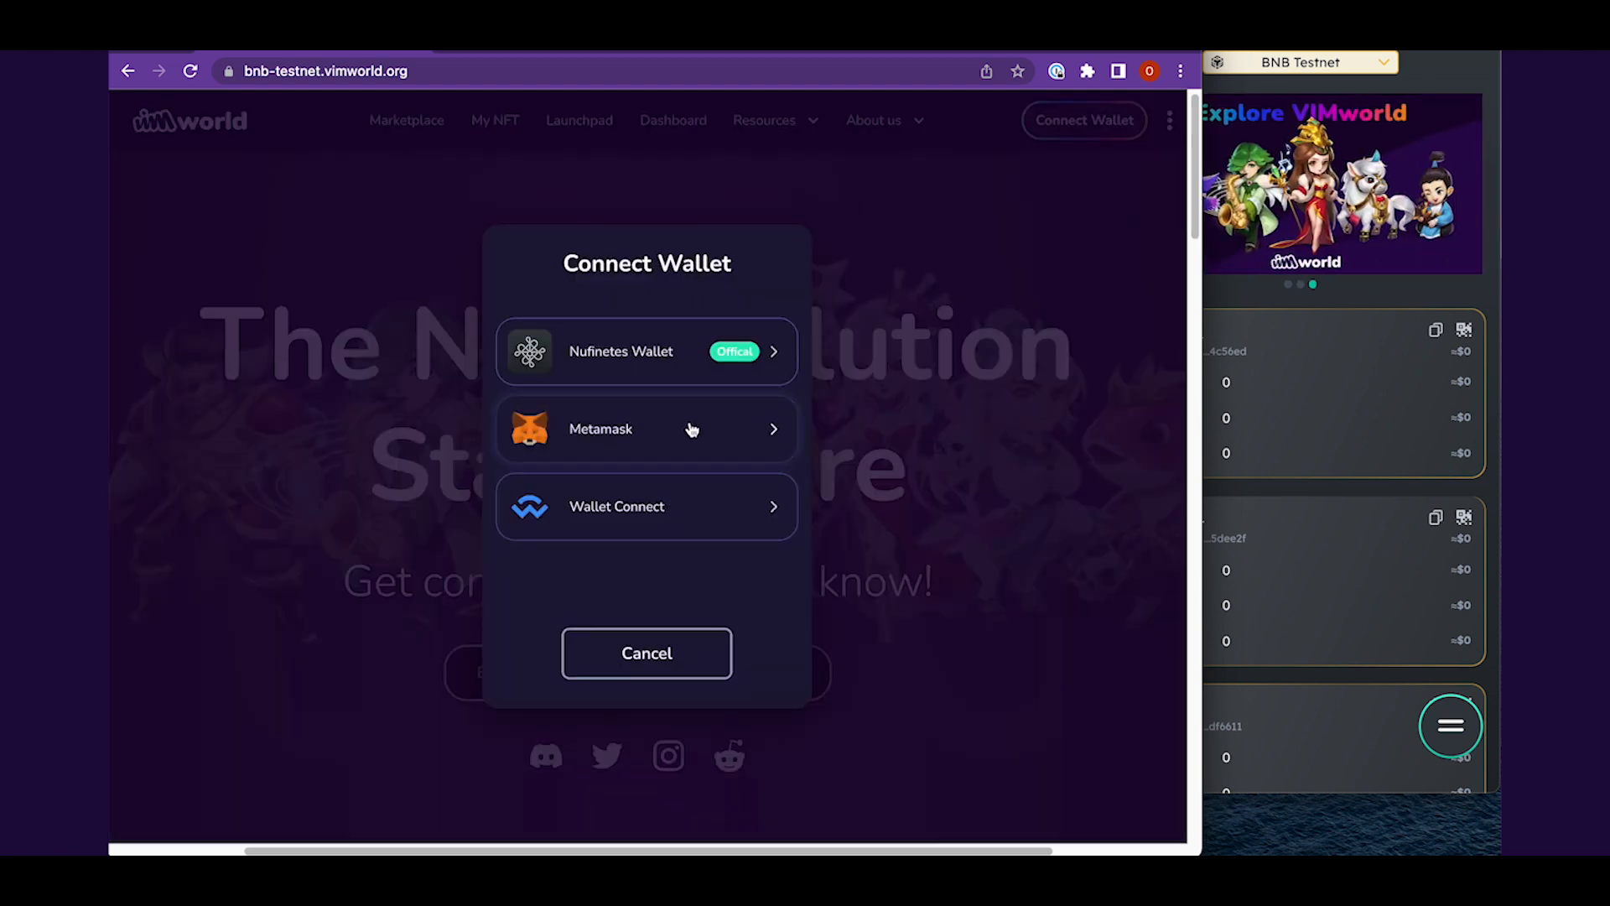
click(645, 351)
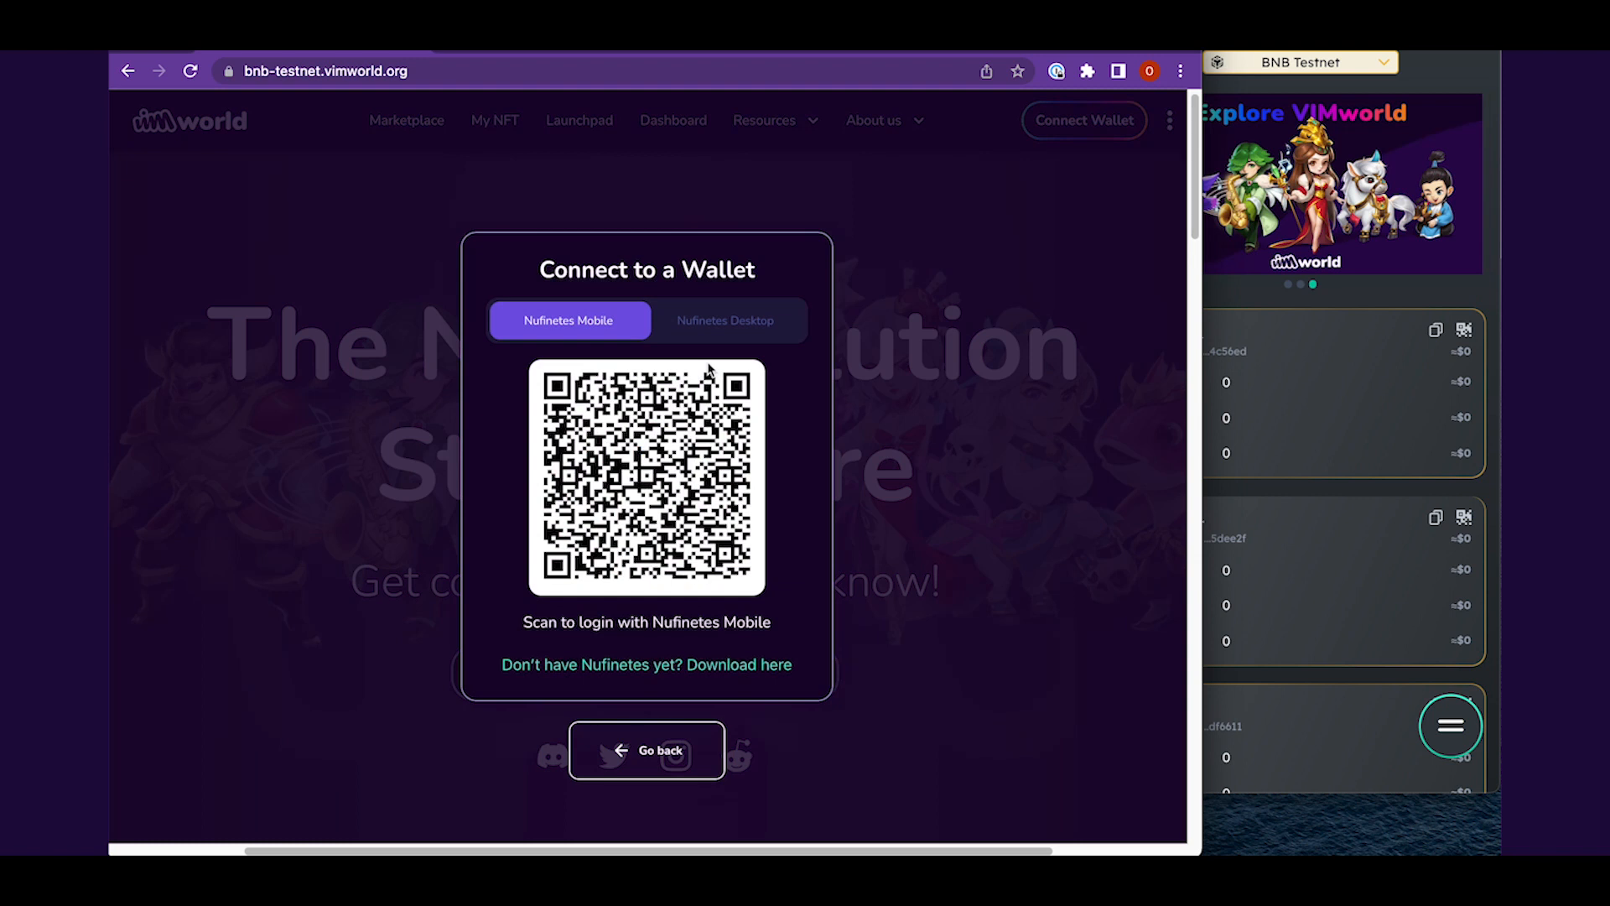
click(724, 320)
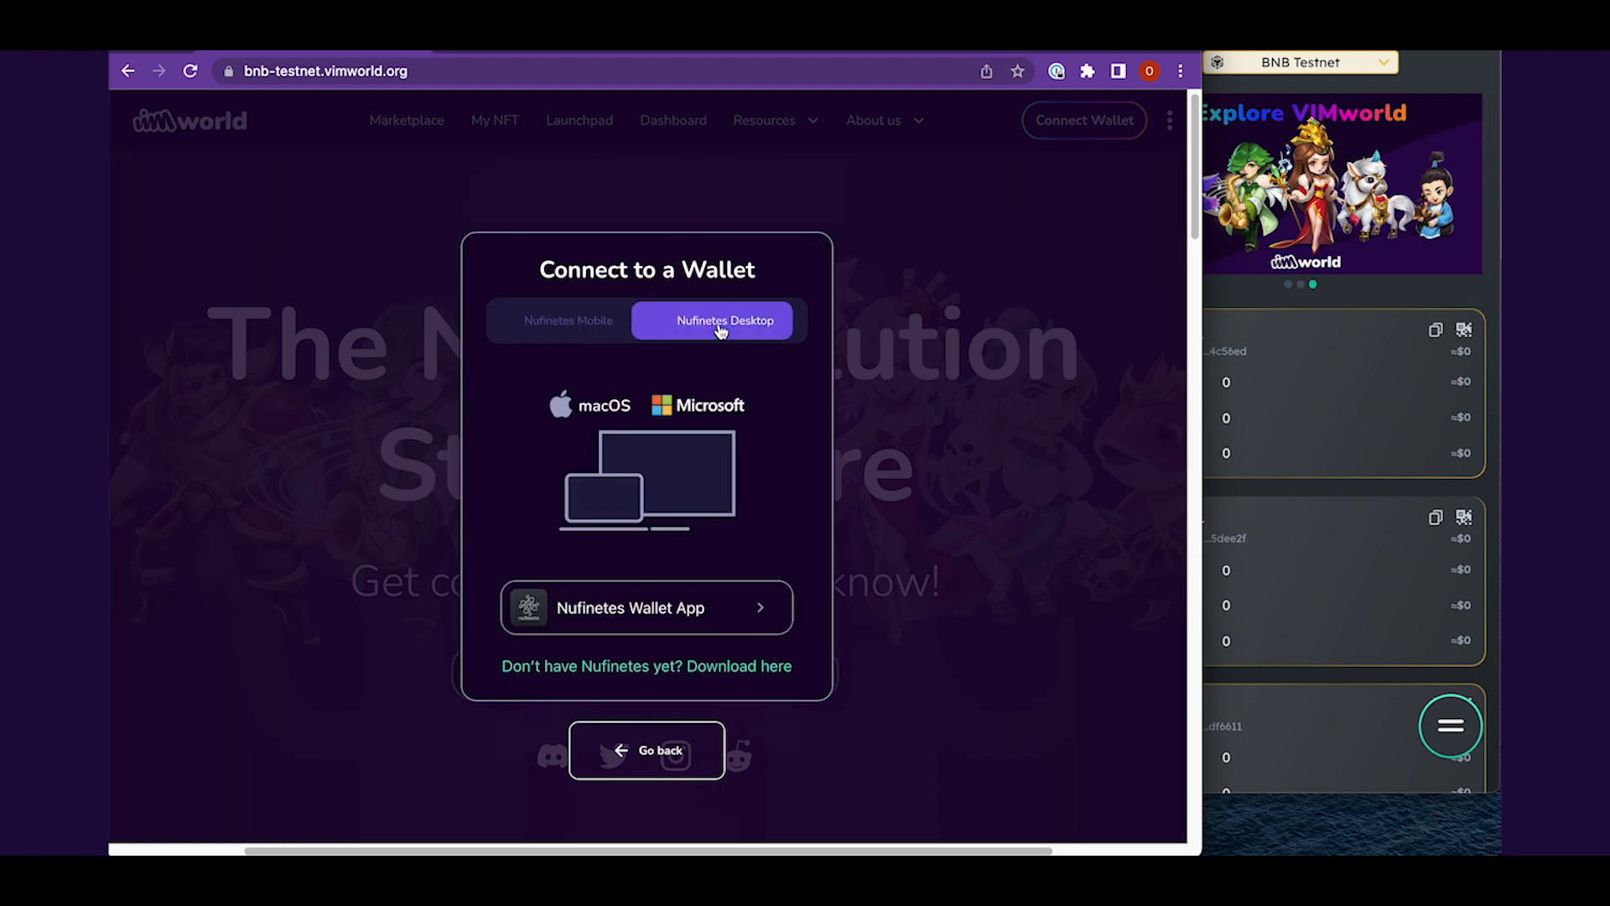
click(646, 607)
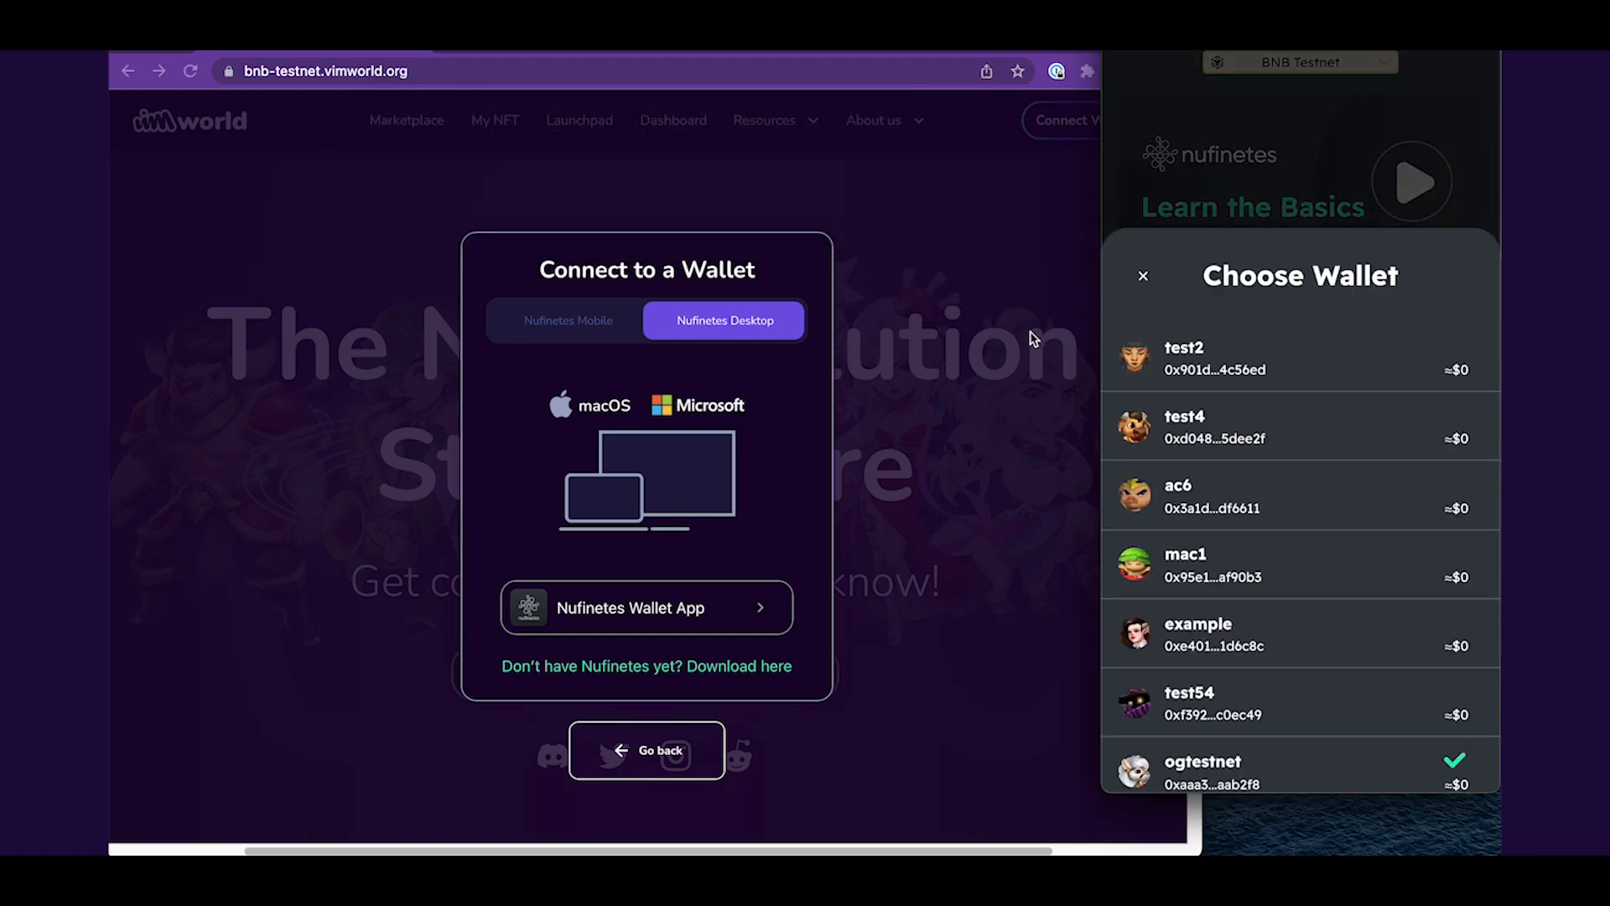
scroll(down, 3)
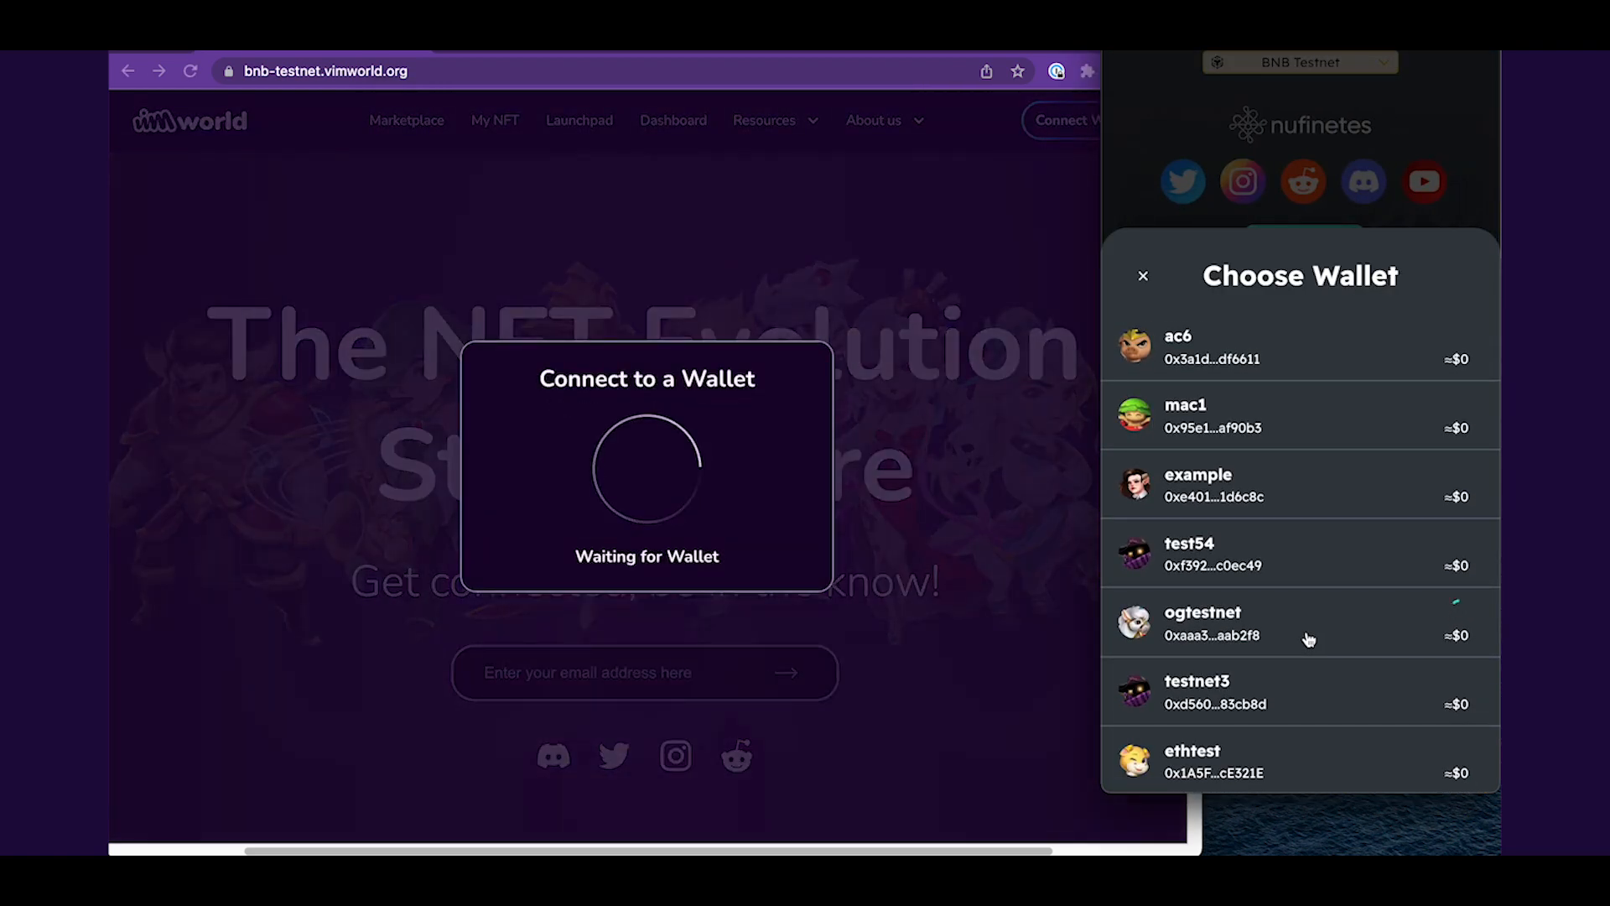
click(1203, 623)
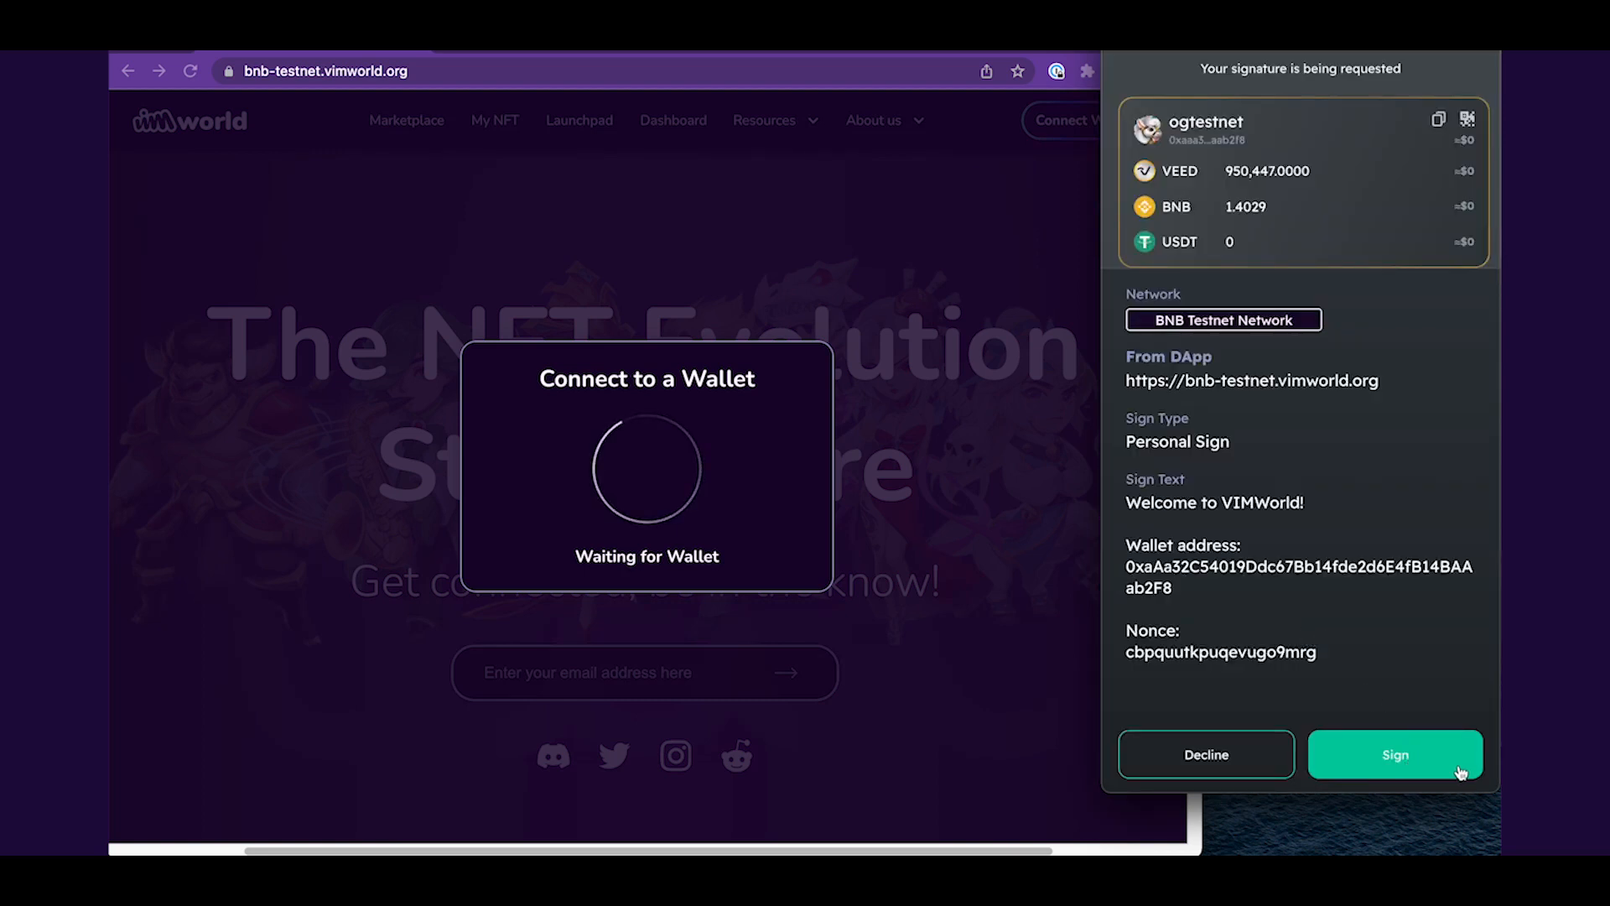
click(1395, 754)
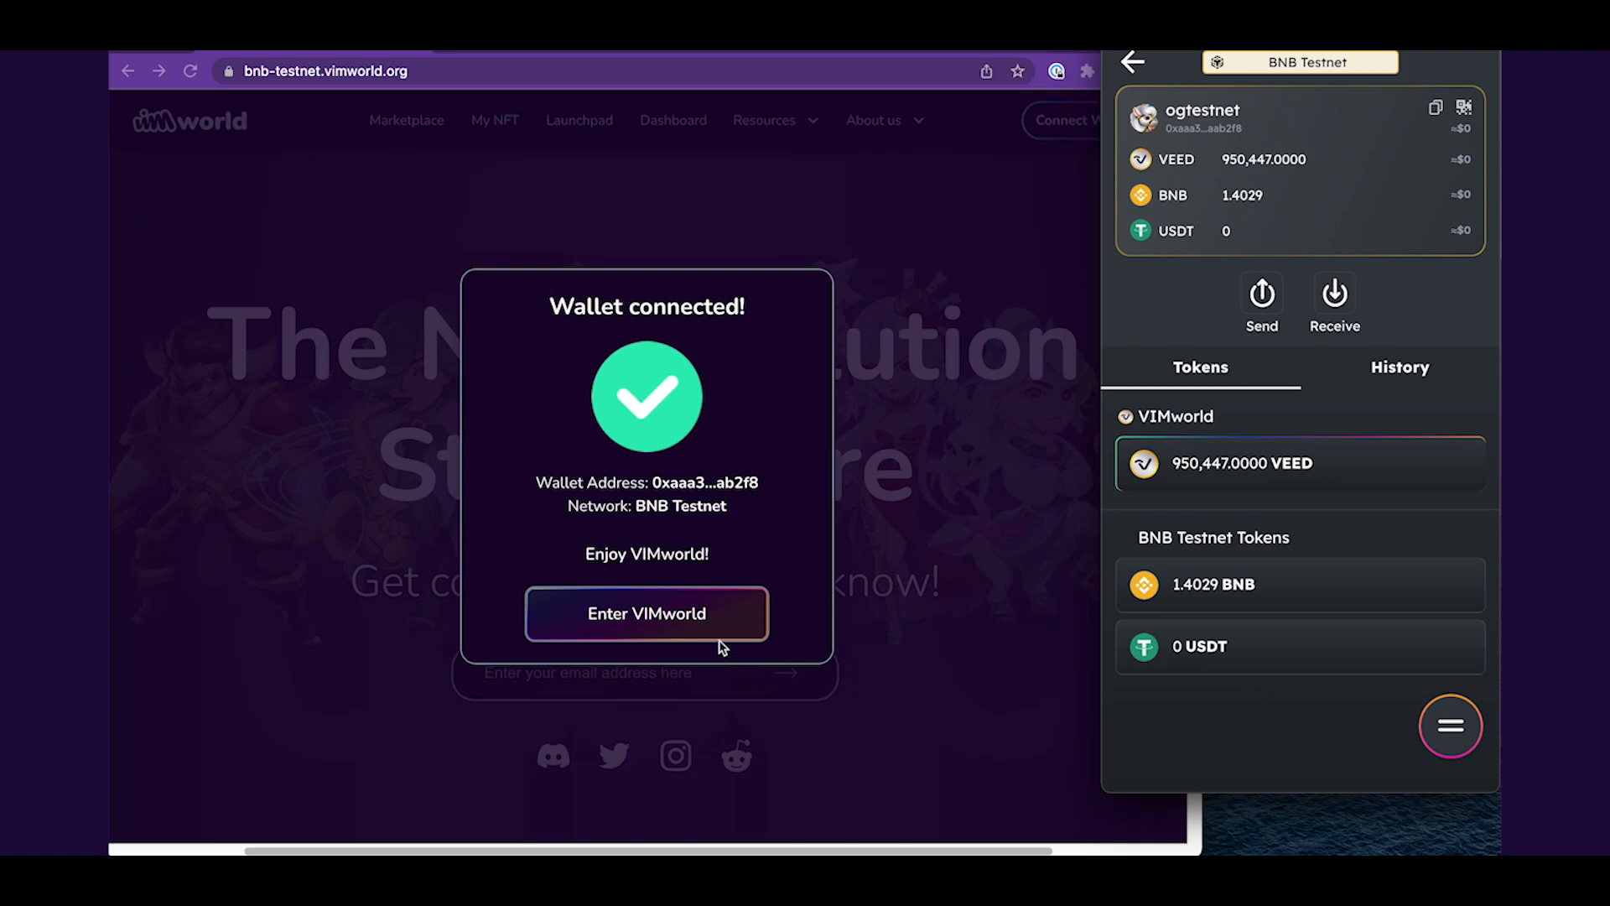
click(646, 613)
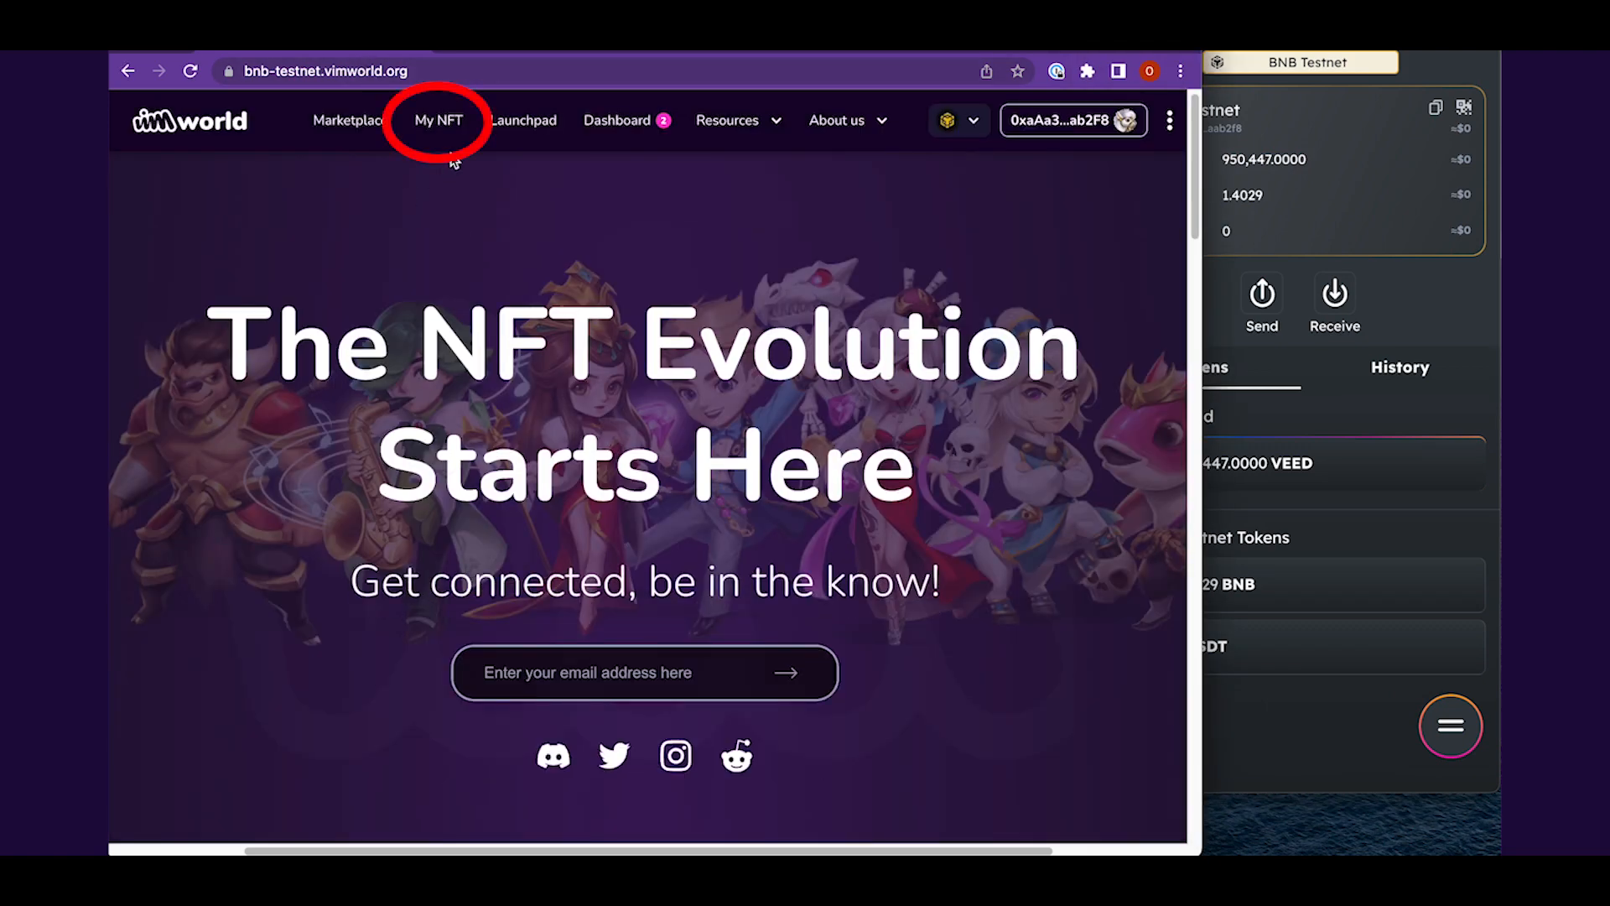
- Browse My NFT's six VIMs, including Ghostbeard and Niu Mowang, and open a VIM's details
click(438, 120)
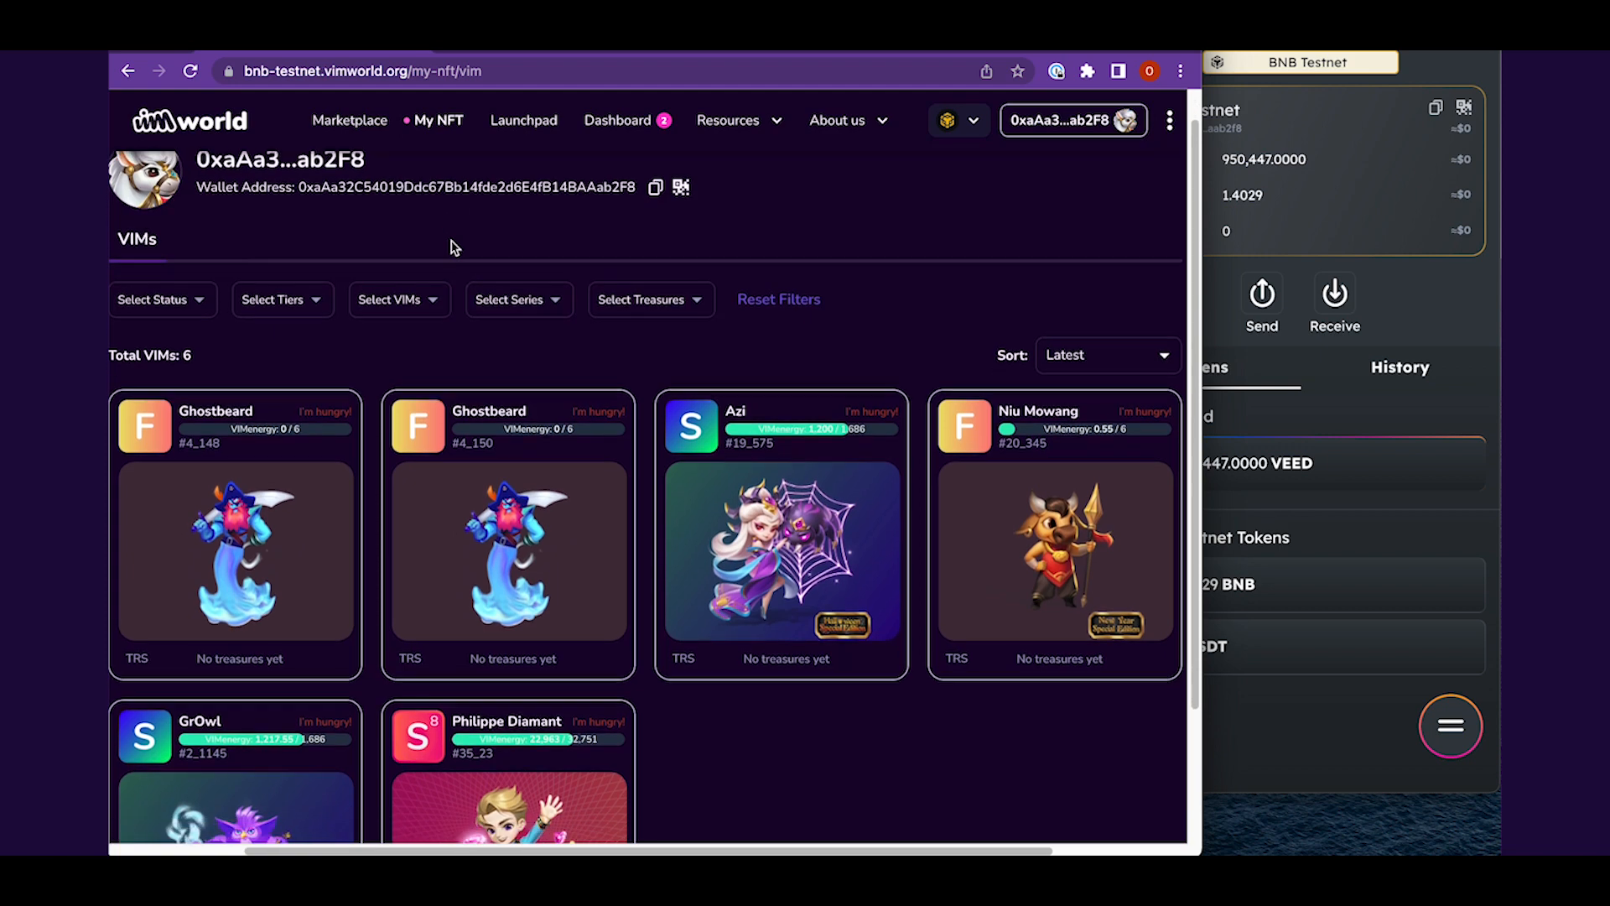
scroll(down, 3)
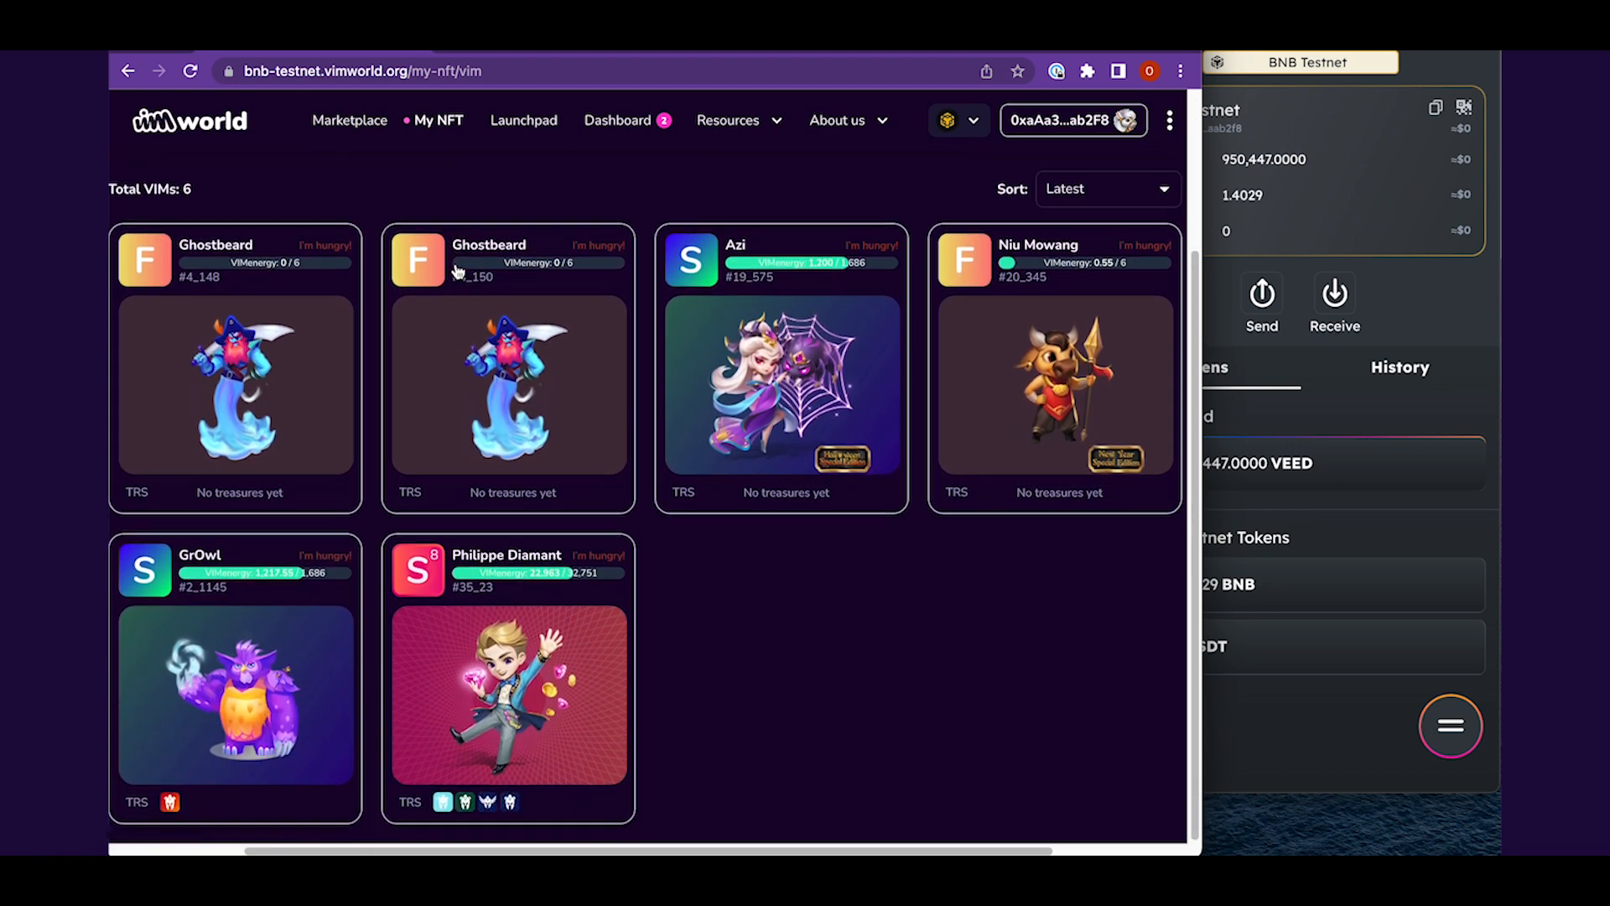
click(235, 693)
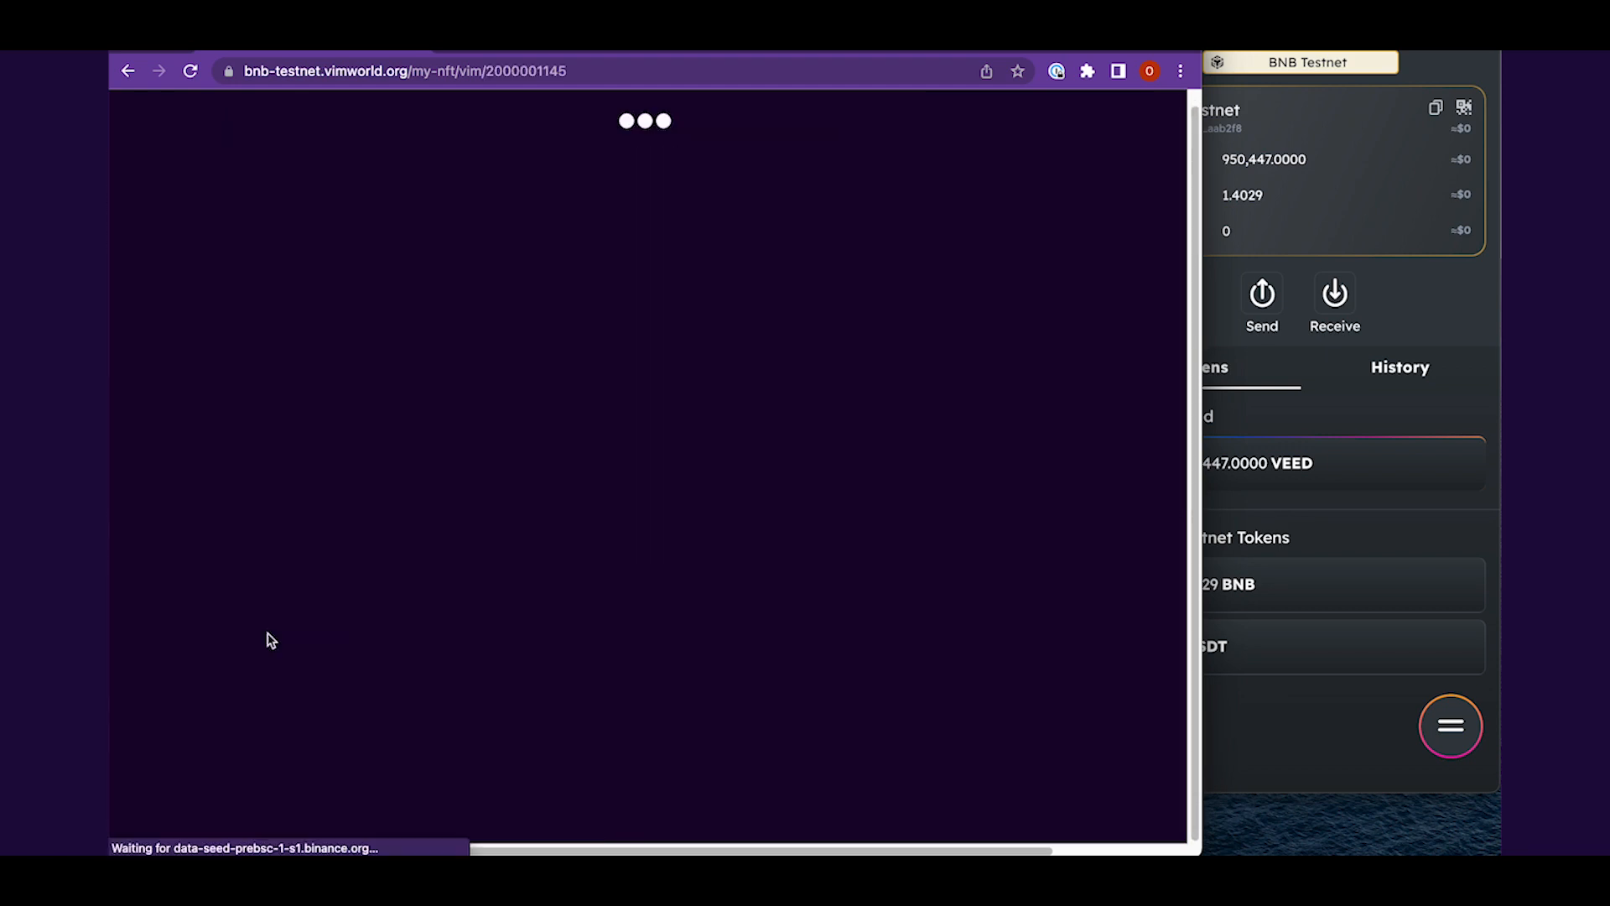